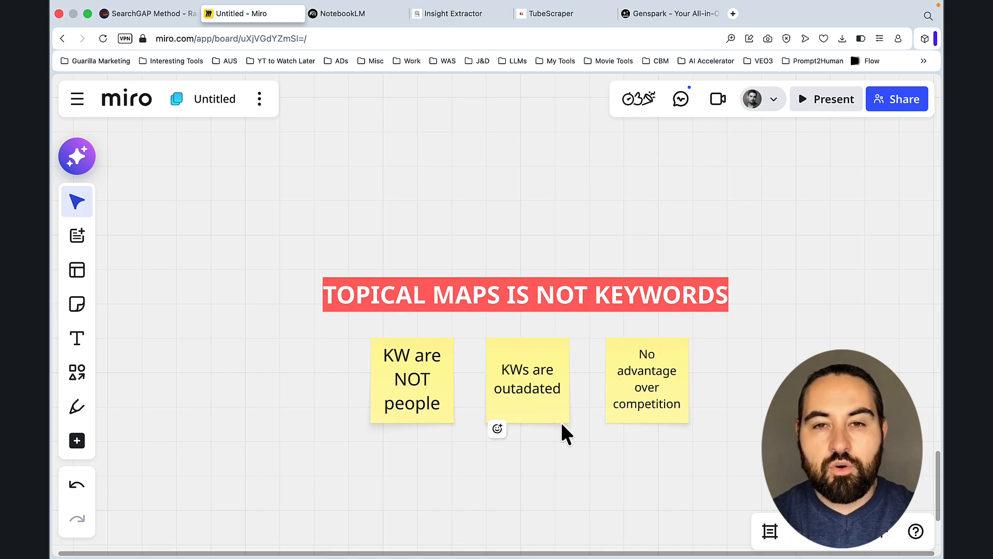
pyautogui.moveTo(738, 412)
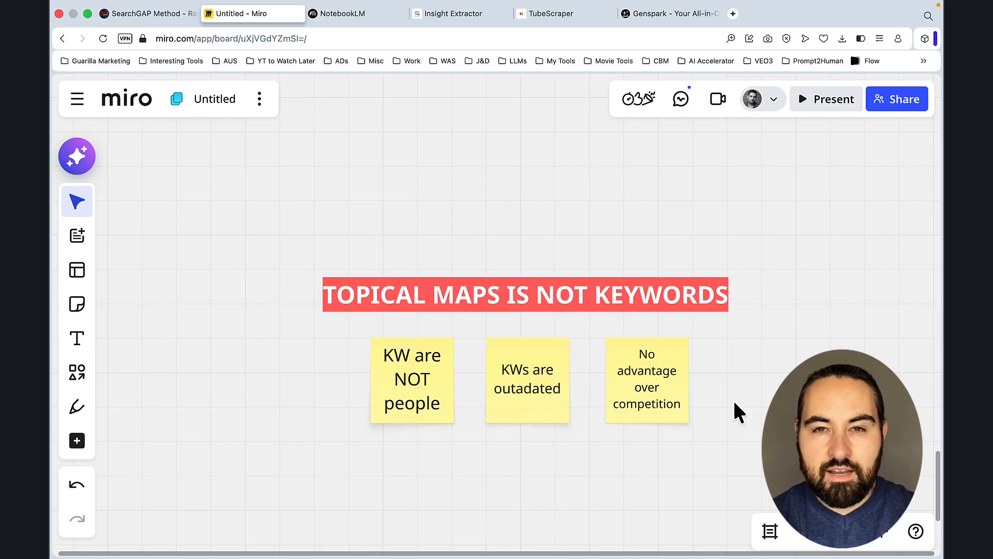
# Scroll the Miro board to the four-note TOPICAL MAPS 2.0 - 2026 section.
pyautogui.scroll(-3)
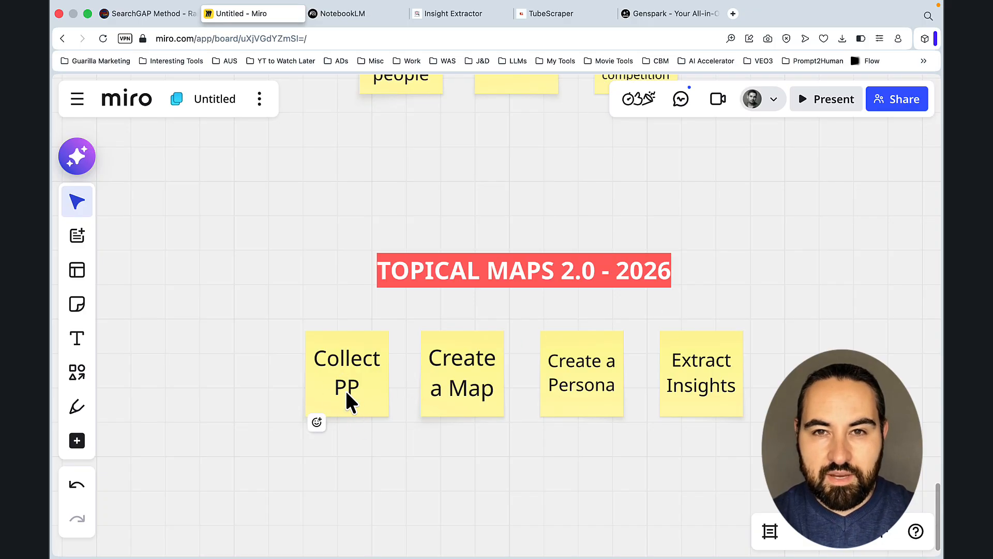
pyautogui.moveTo(453, 511)
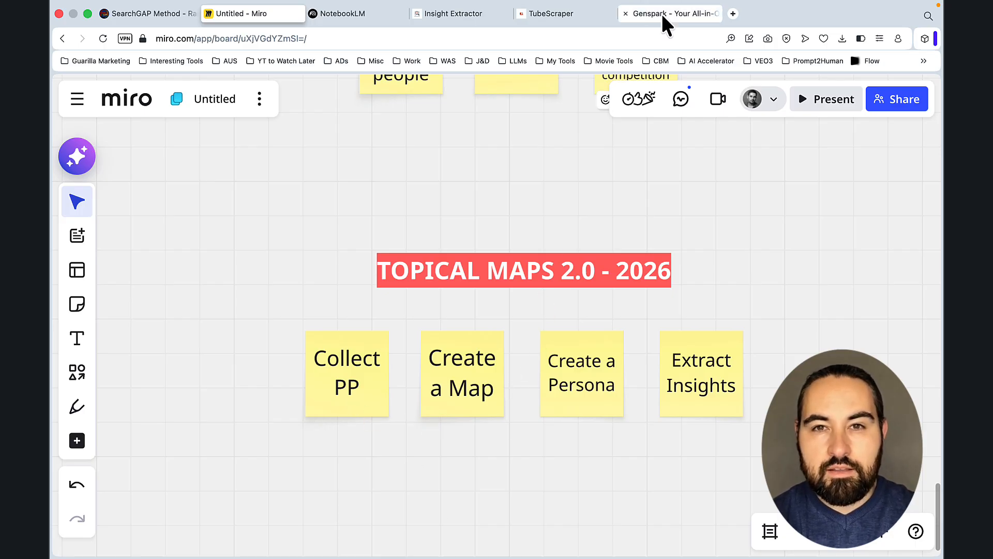
# Start a Genspark Deep Research prompt asking for Reddit pain points on manifesting a specific person.
pyautogui.click(646, 13)
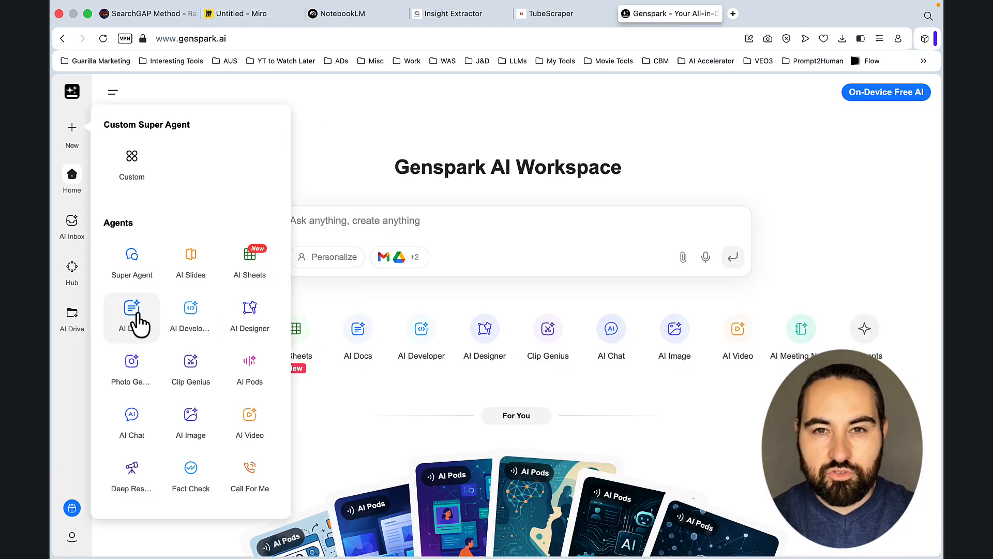
pyautogui.click(132, 316)
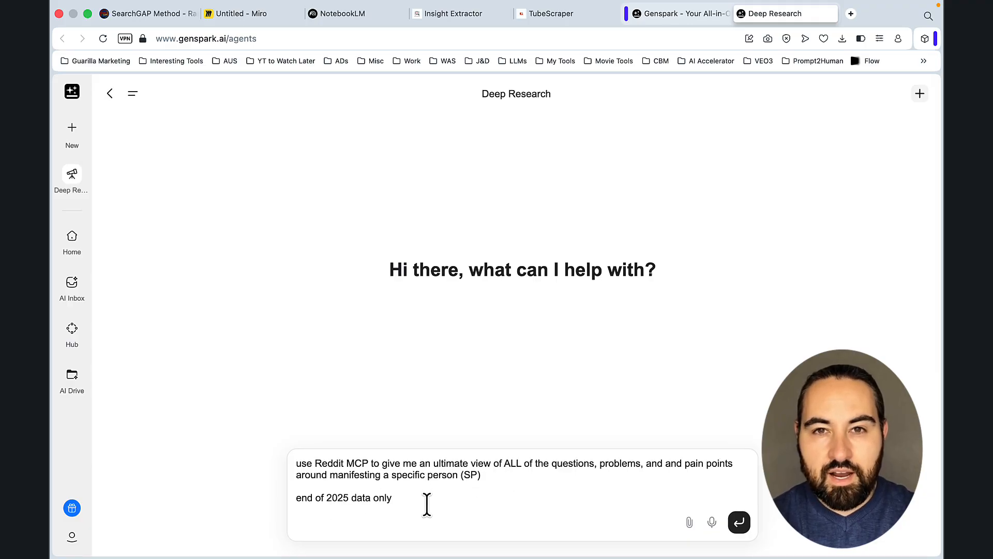
pyautogui.write('output as a comprehensive list')
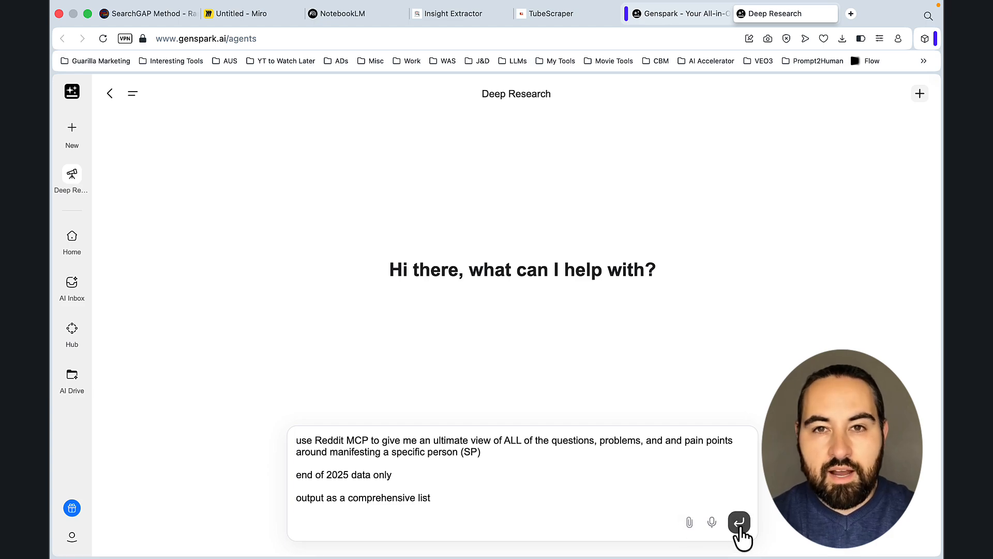
# Submit the specific-person manifestation prompt so Deep Research searches Reddit threads.
pyautogui.click(739, 522)
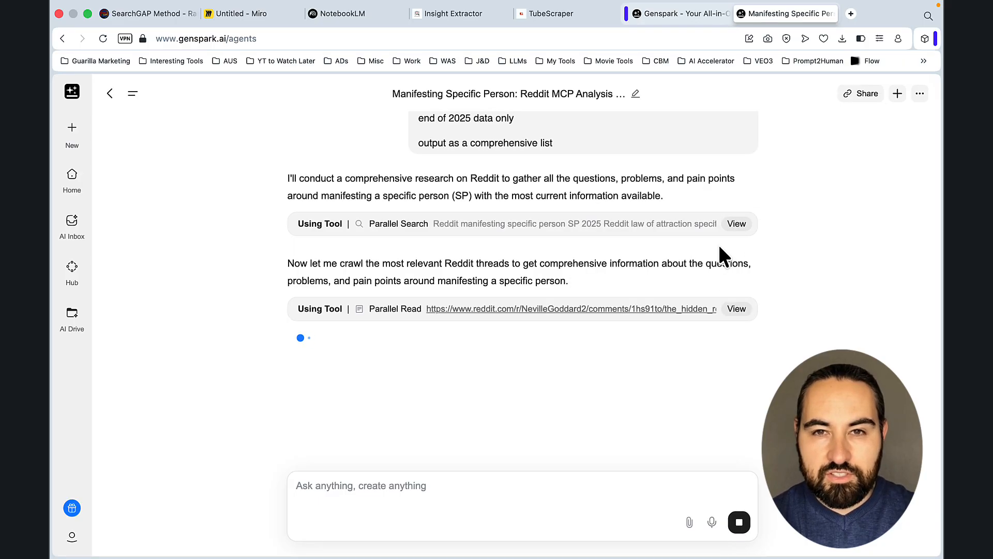
pyautogui.moveTo(742, 373)
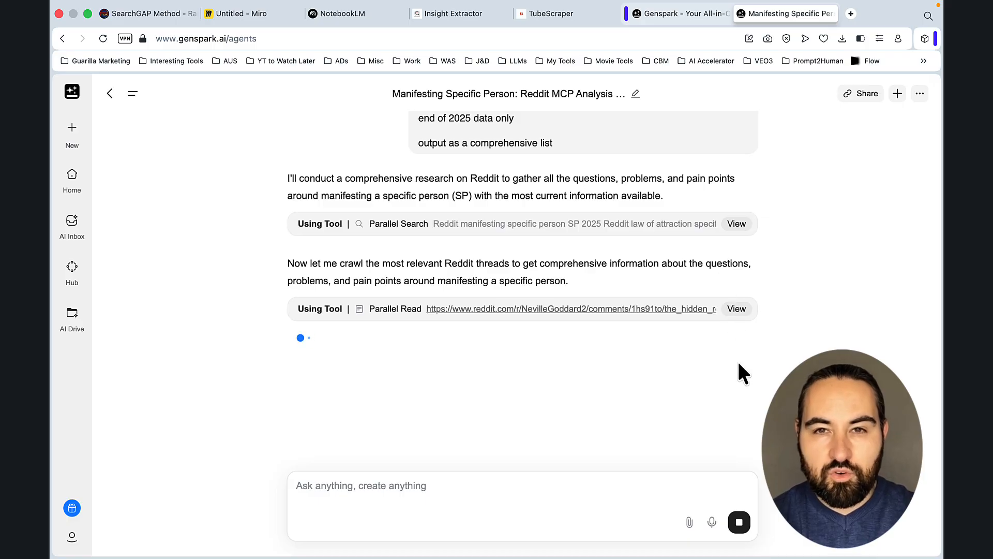
pyautogui.click(736, 308)
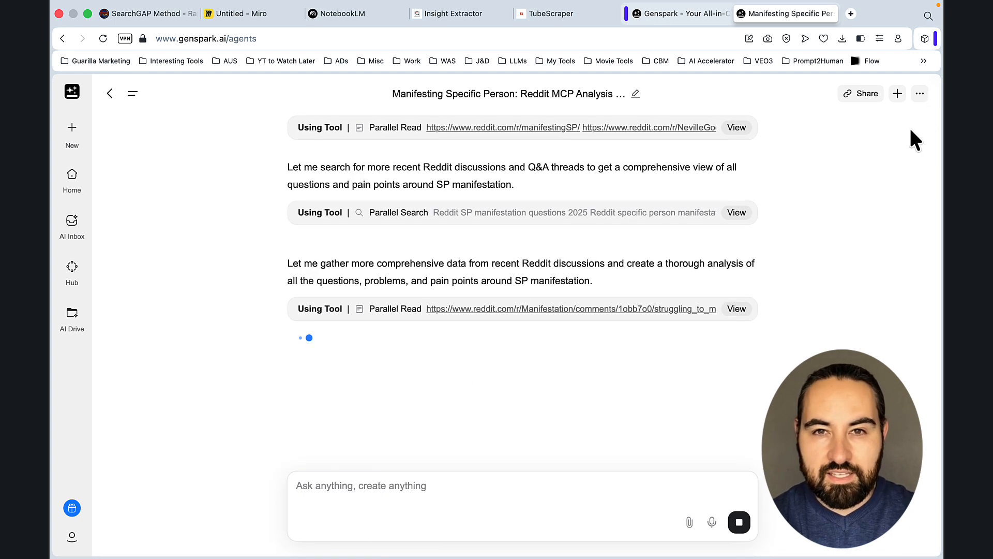
pyautogui.moveTo(705, 60)
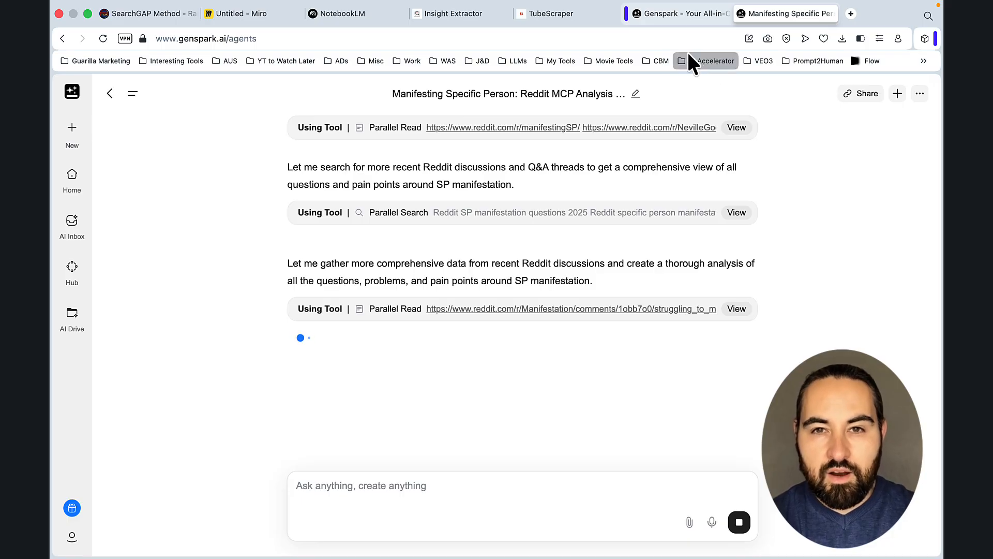
# Switch to the CommentMiner YouTube comment insights tool.
pyautogui.click(452, 13)
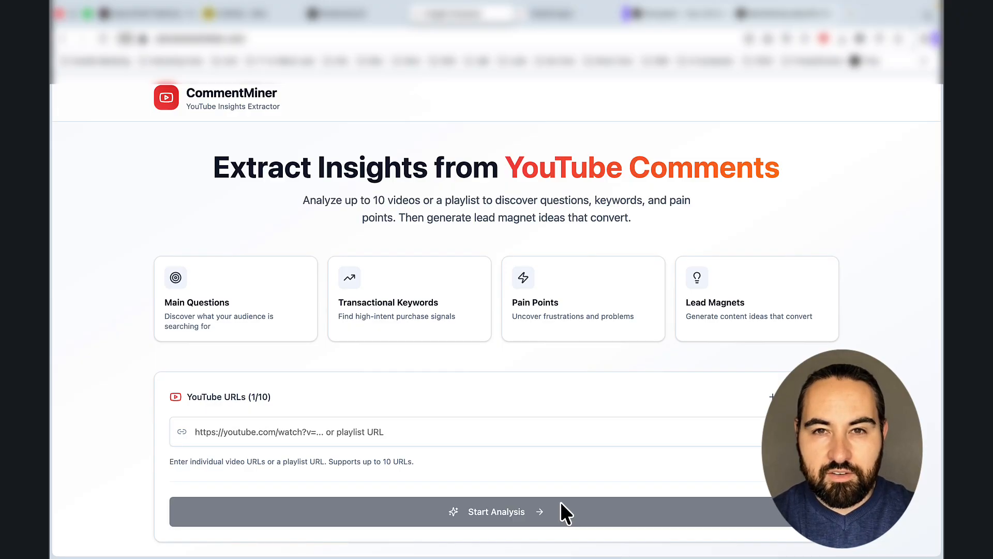
pyautogui.moveTo(507, 529)
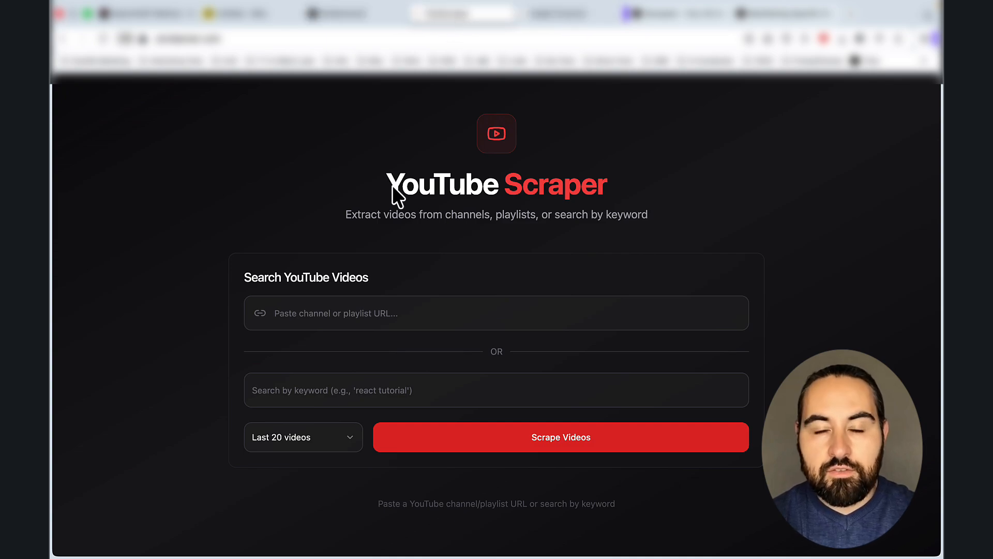
pyautogui.moveTo(533, 268)
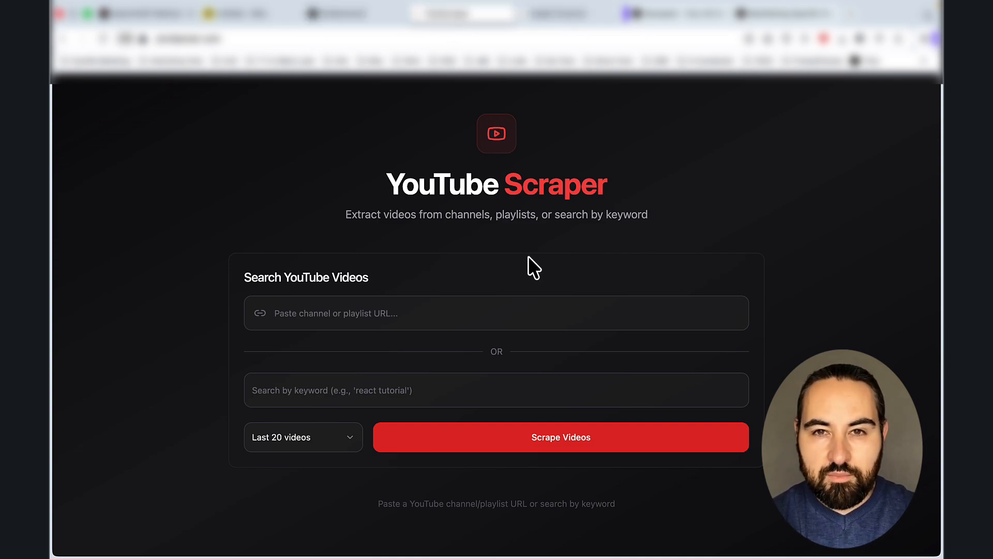
# Search YouTube Scraper for 'manifest SP', filtered to this year's last 20 videos.
pyautogui.click(397, 313)
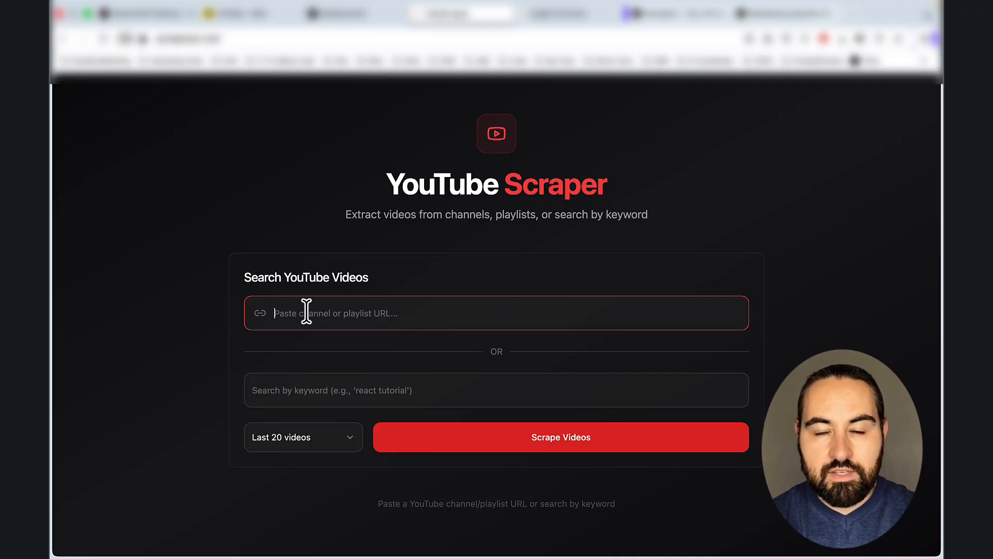
pyautogui.moveTo(433, 344)
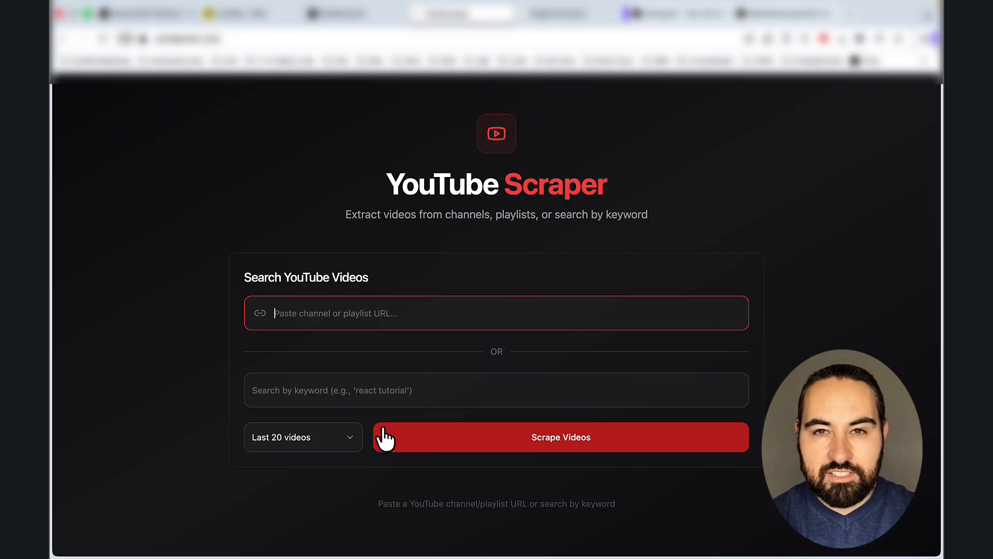
pyautogui.write('manifest SP')
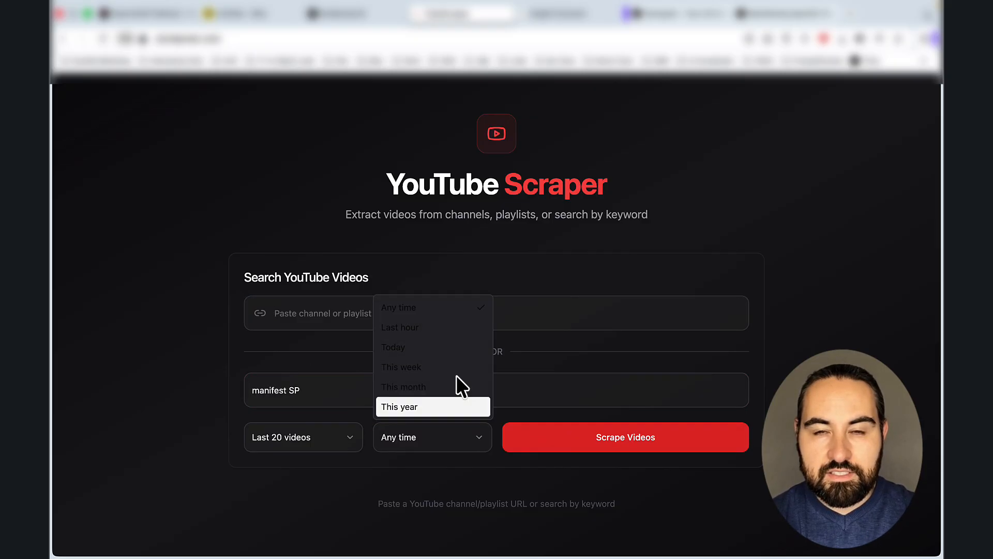
pyautogui.click(393, 406)
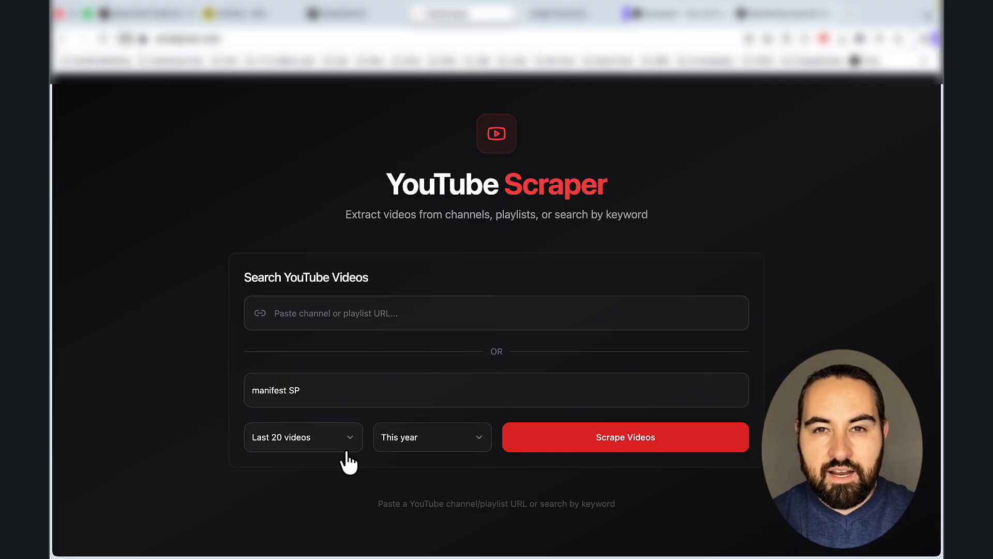
pyautogui.moveTo(423, 269)
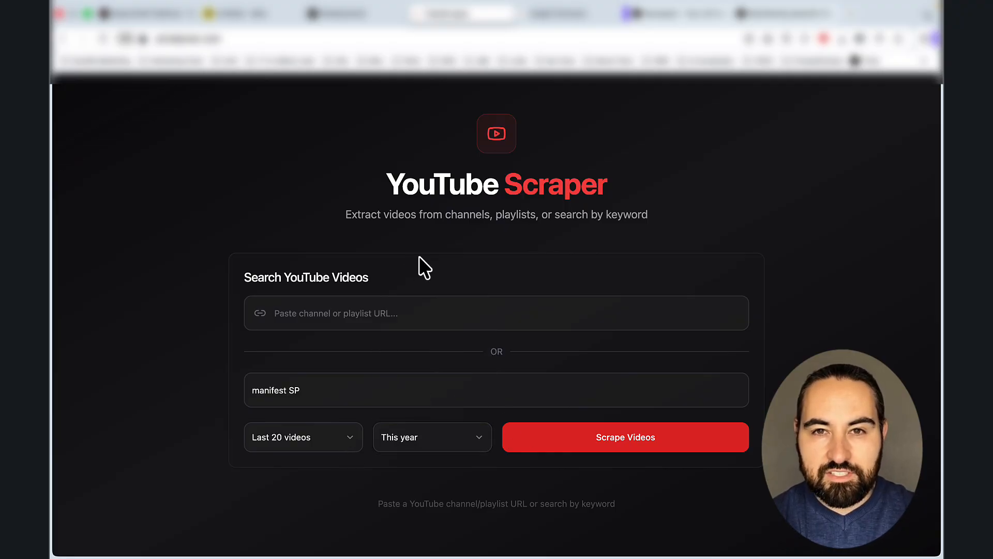
pyautogui.moveTo(439, 111)
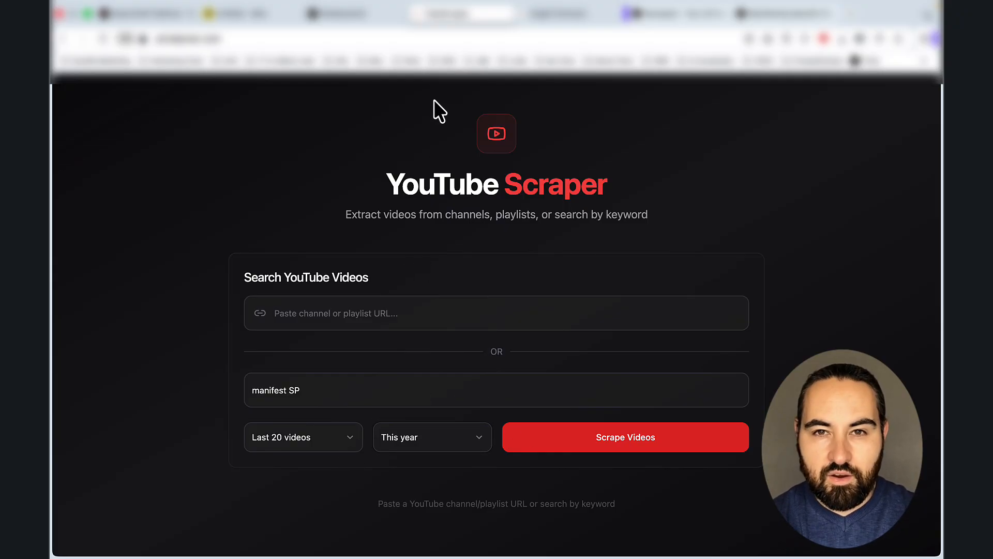
pyautogui.moveTo(576, 457)
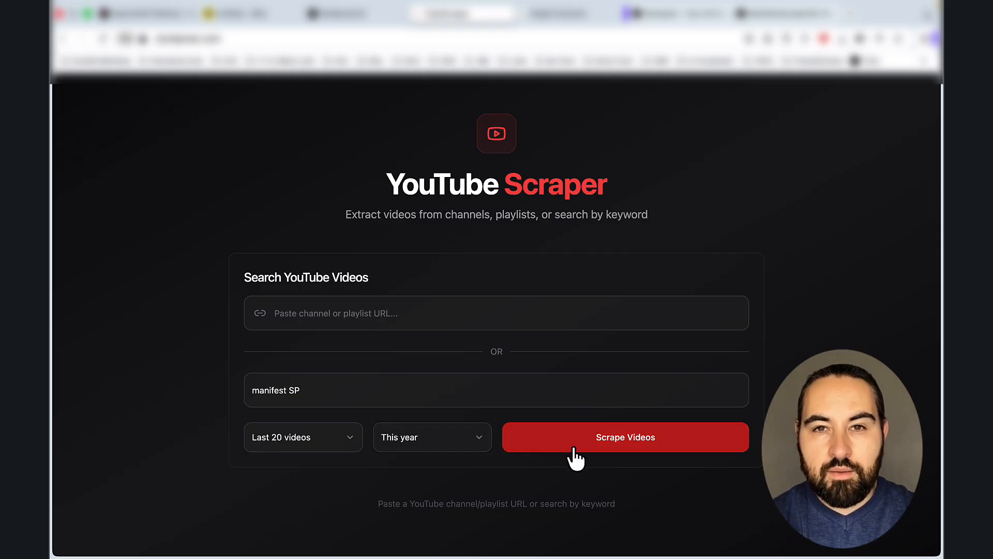
# Scrape the 'manifest SP' search and browse the 20 videos found.
pyautogui.click(626, 438)
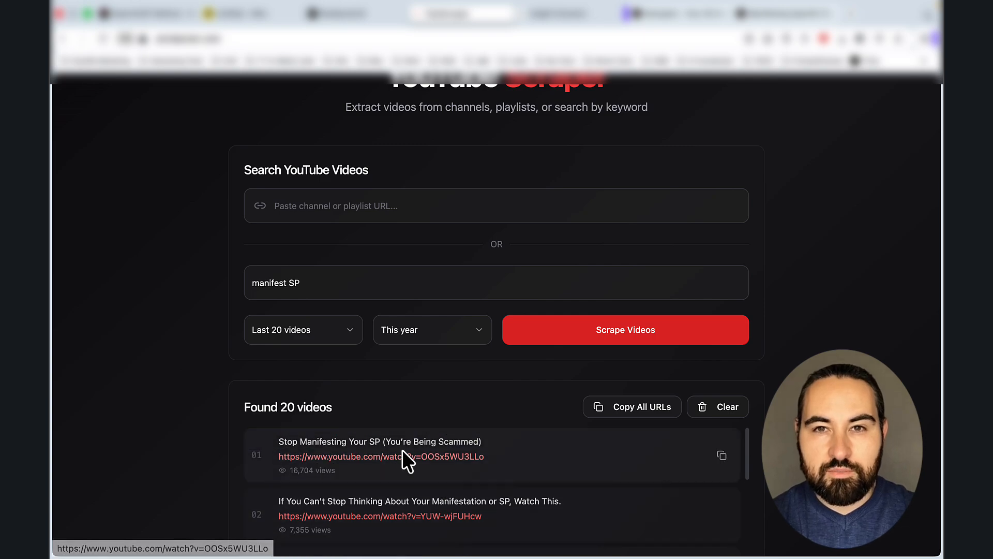
pyautogui.scroll(-3)
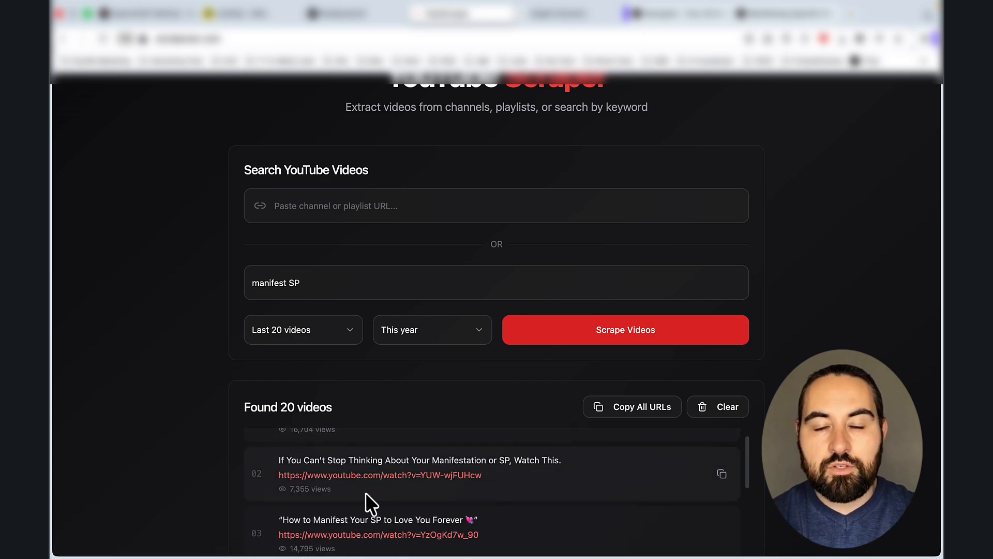
pyautogui.moveTo(539, 487)
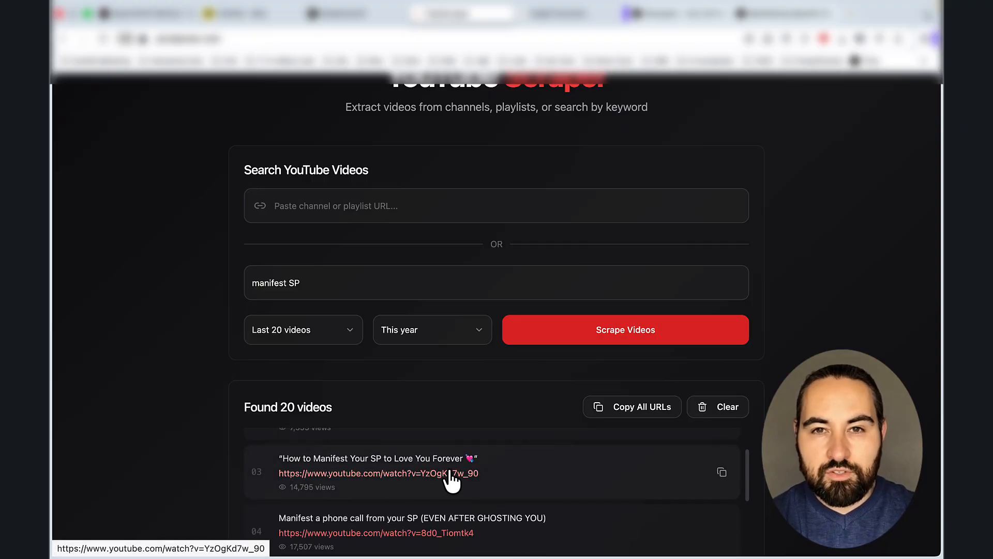
pyautogui.scroll(-3)
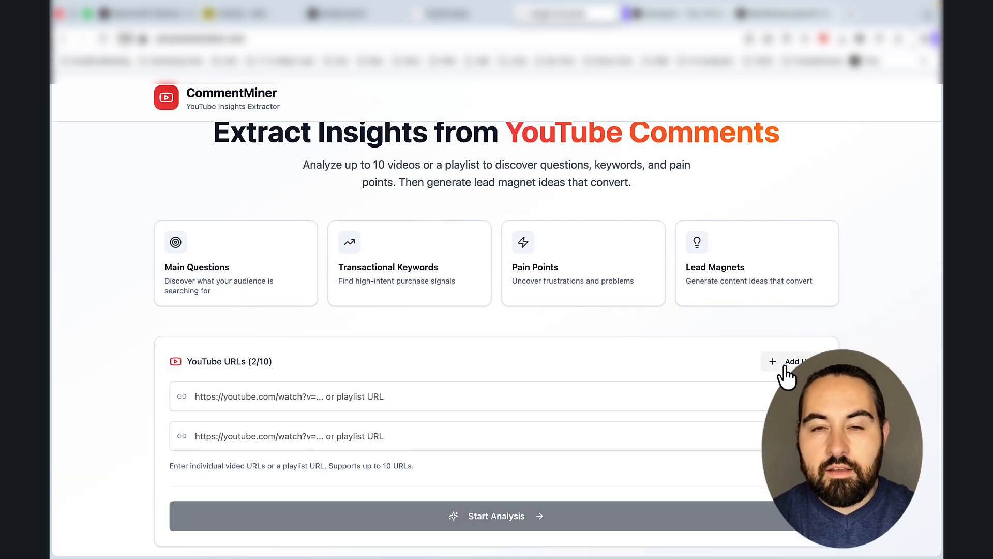
# Add URL slots and fill all ten with the scraped video links.
pyautogui.click(789, 361)
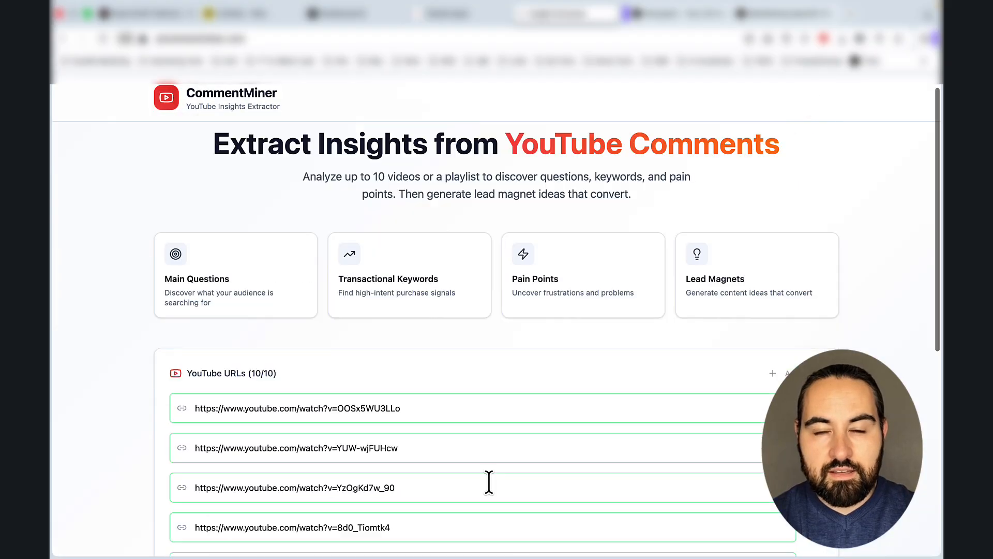
pyautogui.scroll(-3)
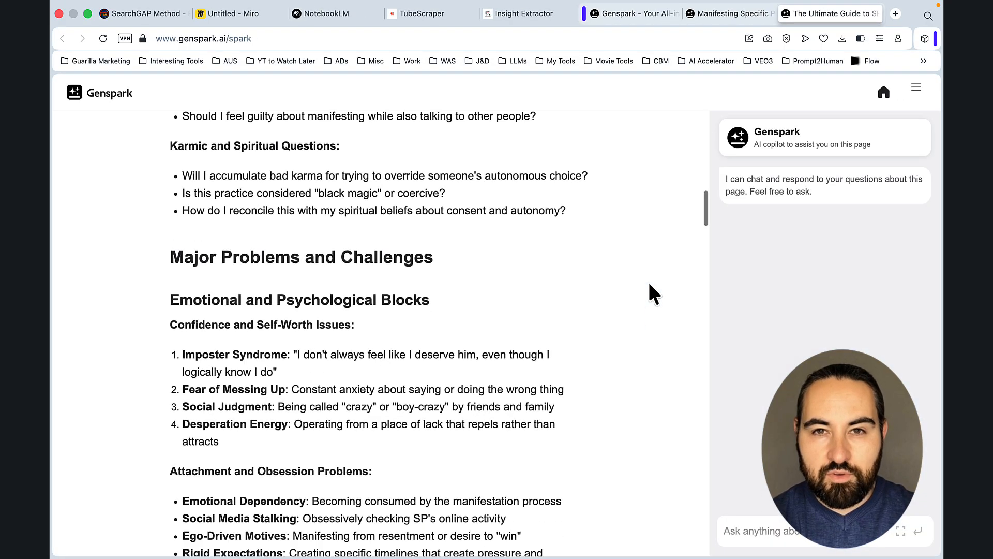
# Export the Genspark guide as 'Manifesting Specific Person- Reddit MCP Analysis 2025.pdf'.
pyautogui.scroll(-3)
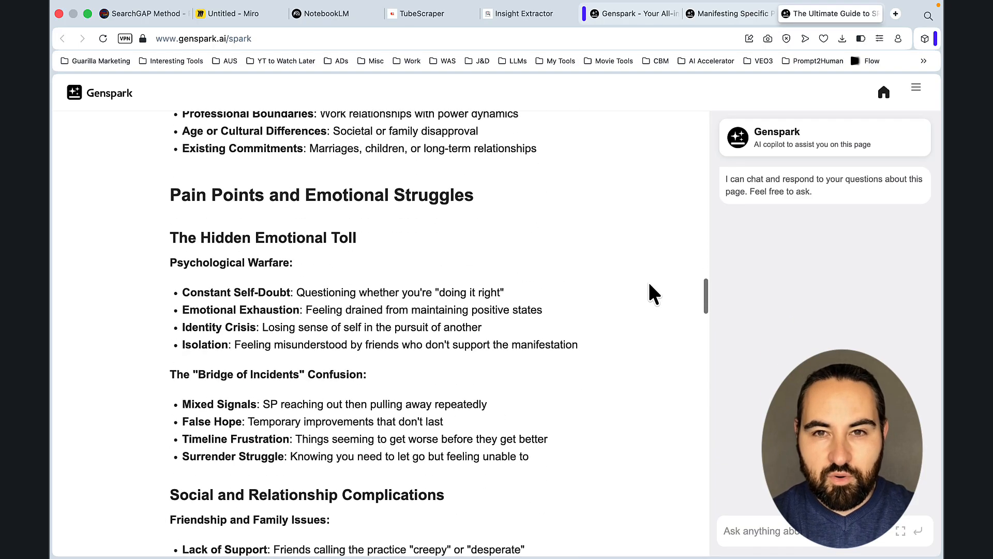
pyautogui.scroll(-3)
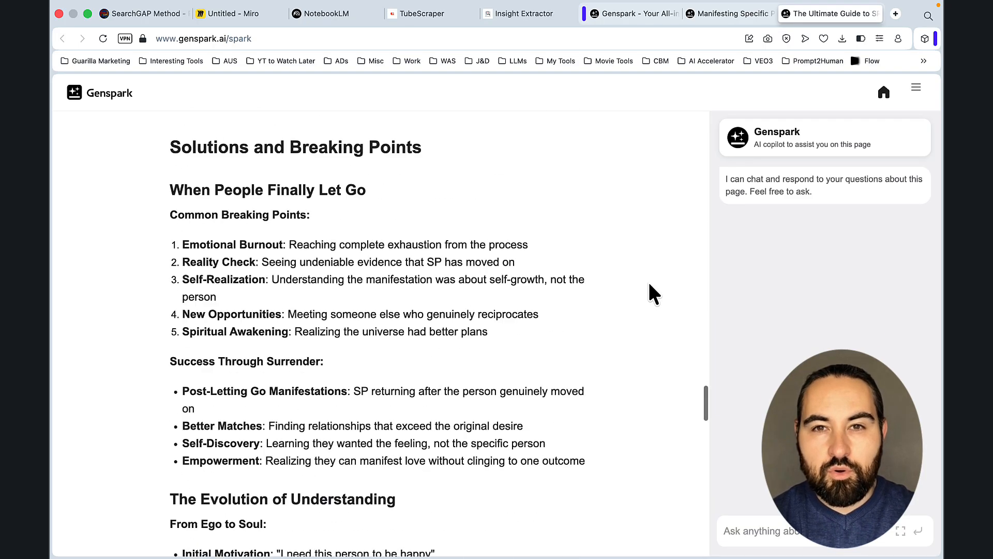
pyautogui.scroll(-3)
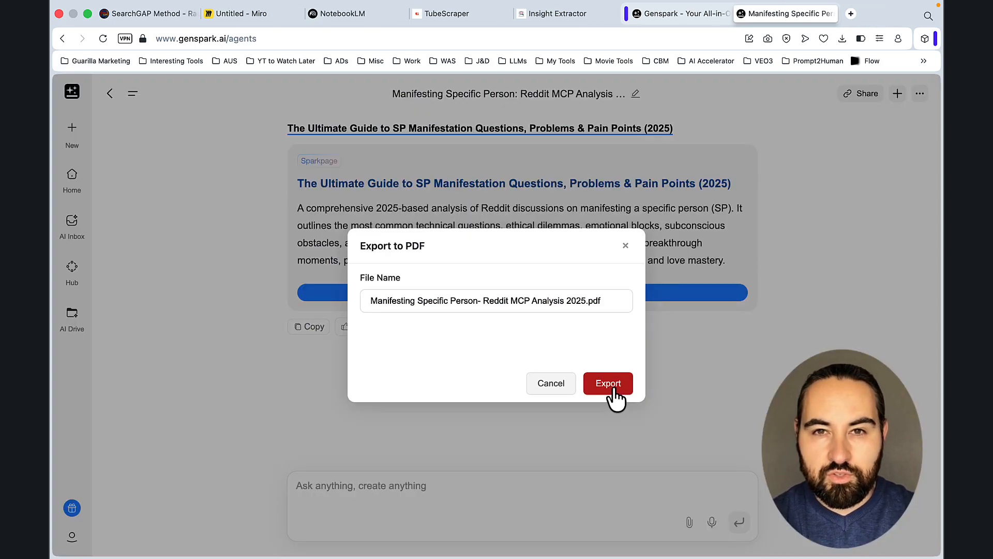
pyautogui.click(607, 383)
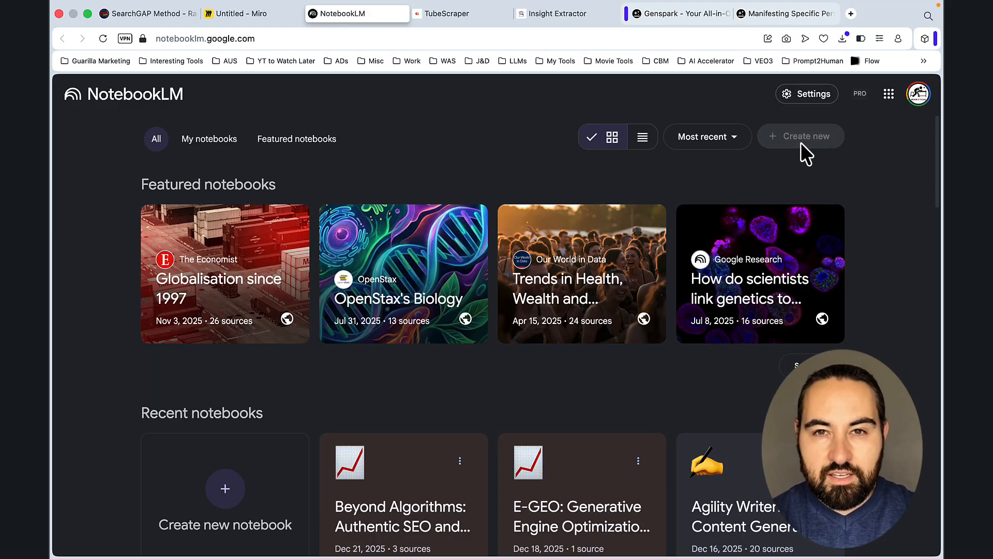
# Create a new NotebookLM notebook and upload the Genspark guide PDF as a source.
pyautogui.click(800, 135)
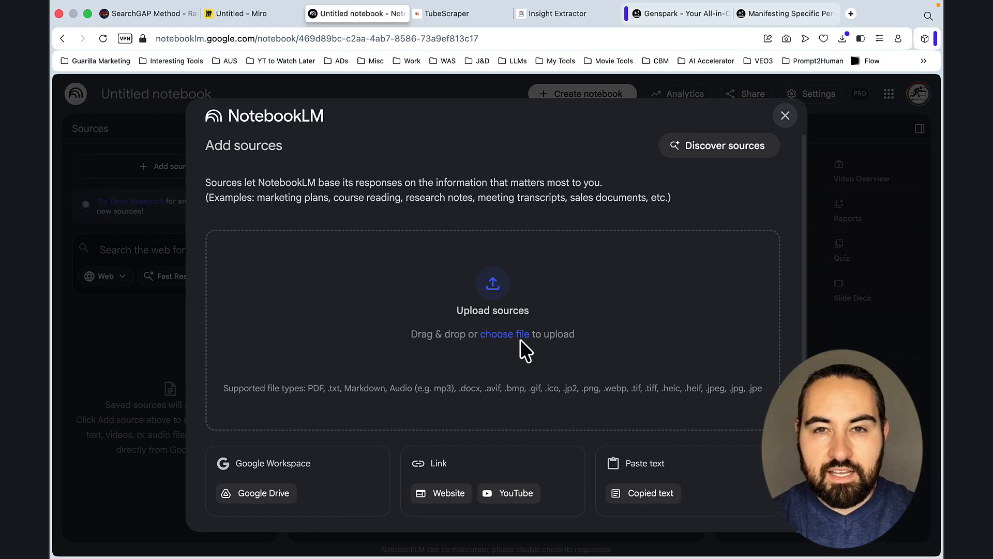
pyautogui.click(505, 334)
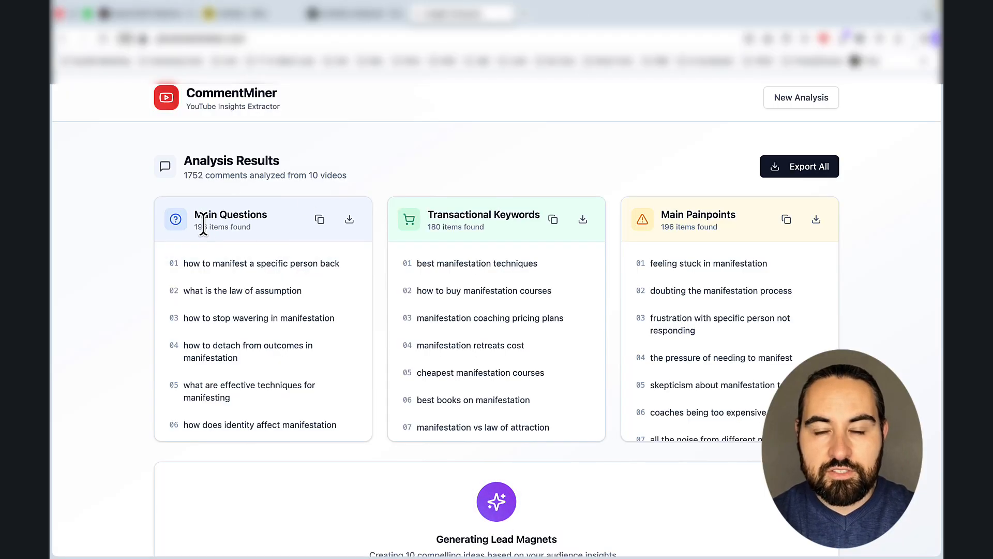
pyautogui.moveTo(804, 303)
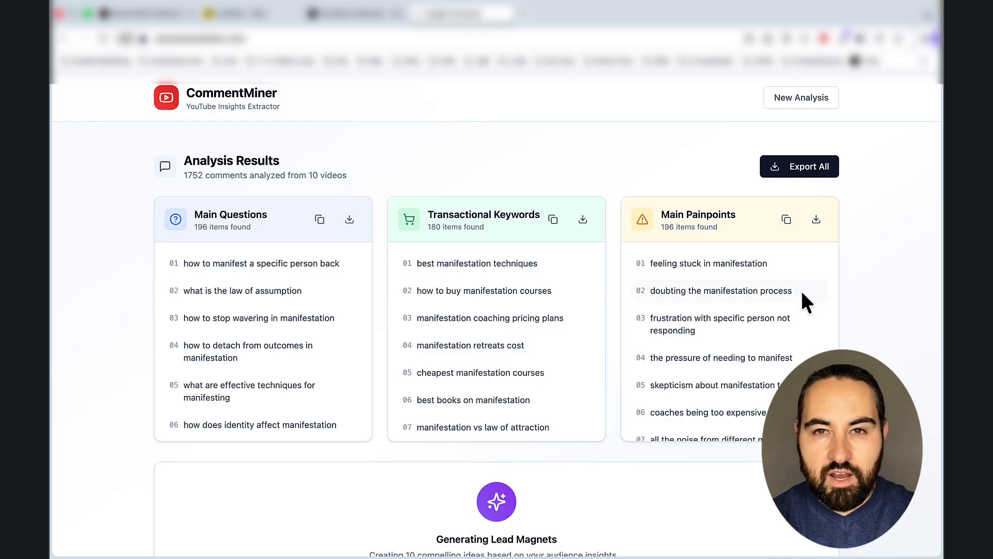
pyautogui.moveTo(729, 263)
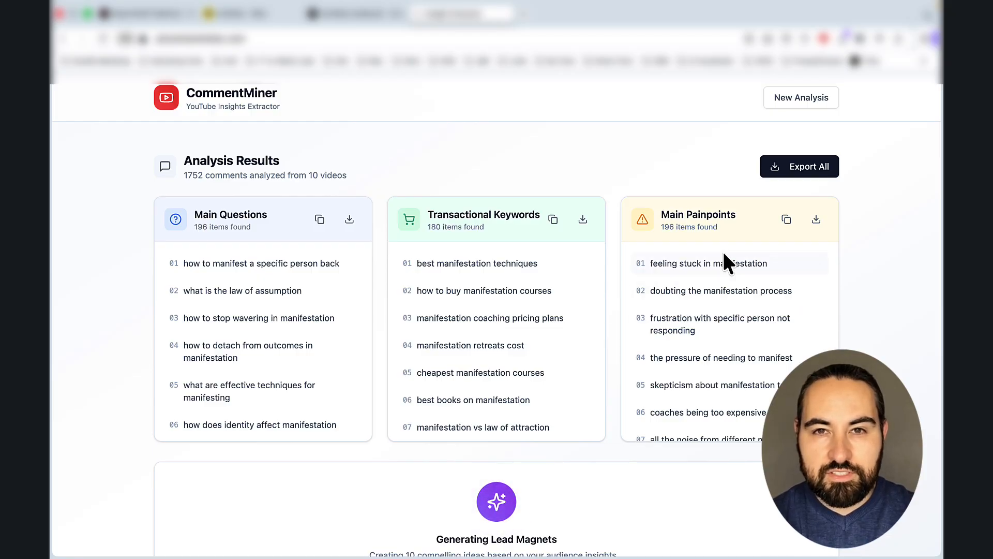
# Download CommentMiner's Main Questions and Main Painpoints lists as text files.
pyautogui.scroll(-3)
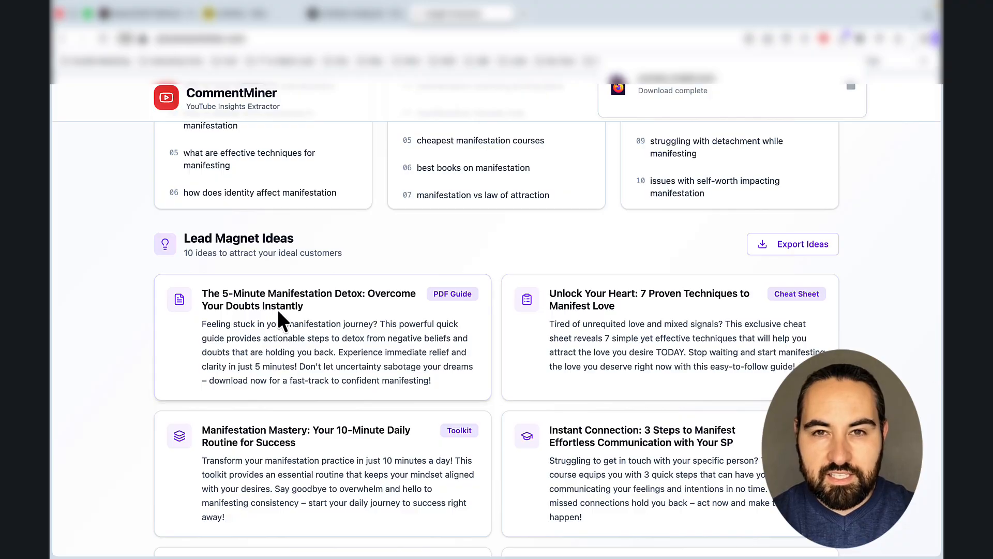
pyautogui.moveTo(659, 322)
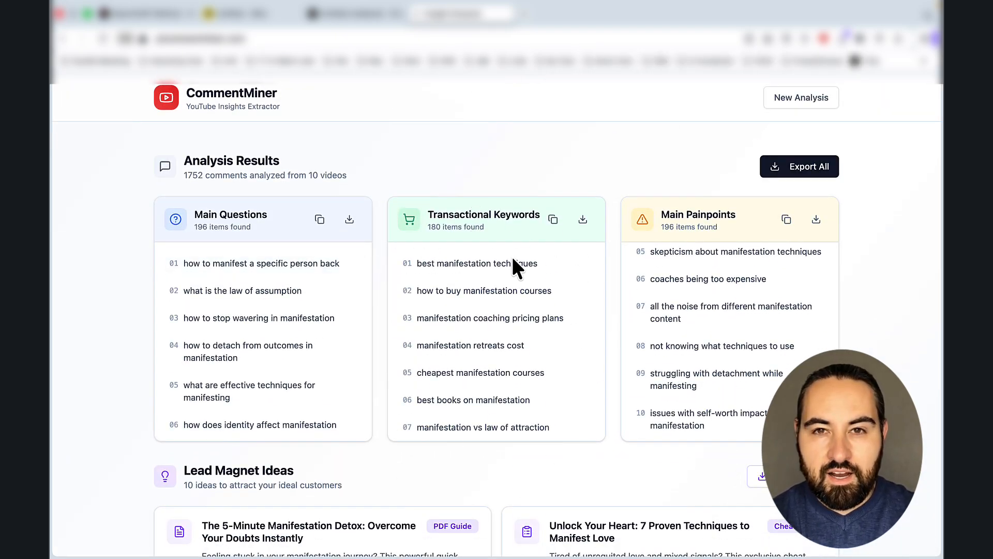
pyautogui.click(349, 219)
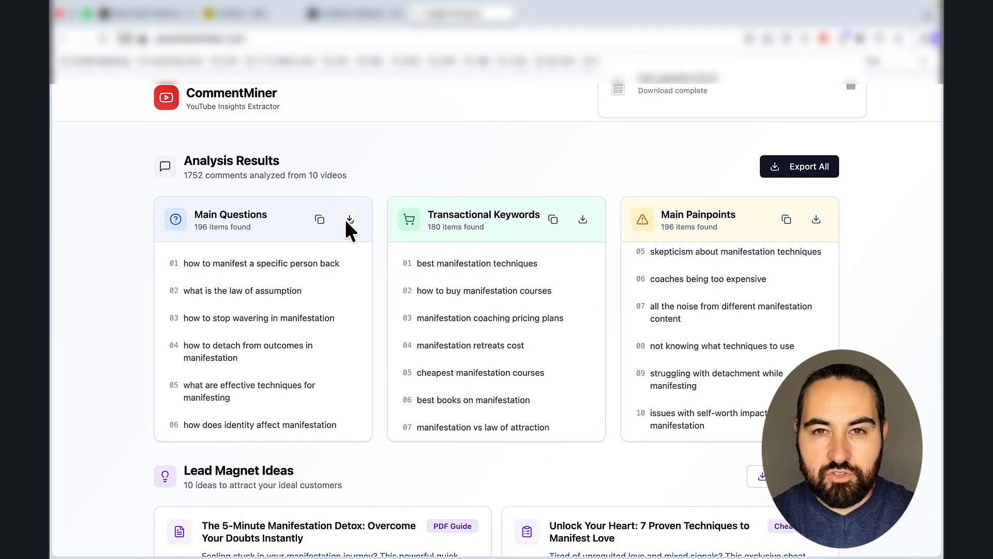
pyautogui.moveTo(820, 239)
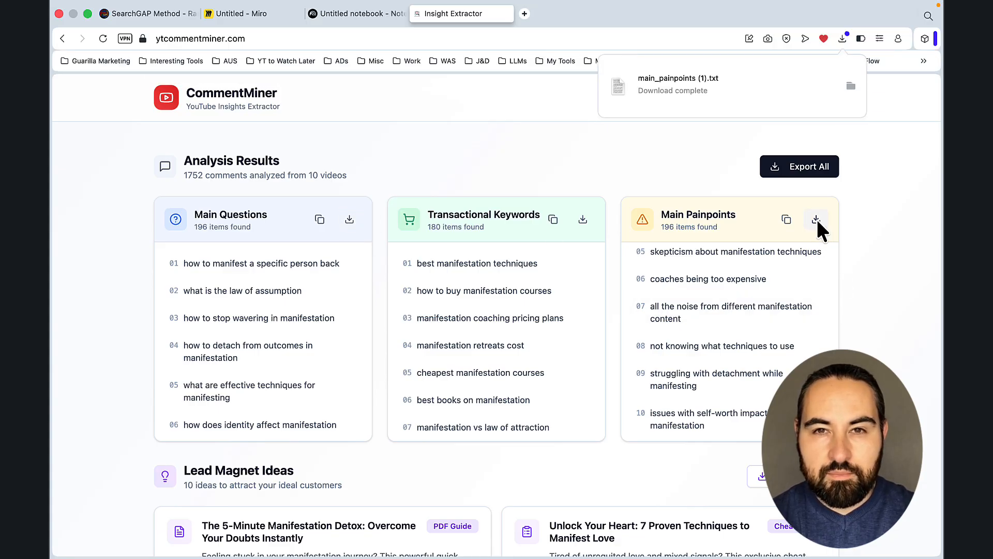
# Upload main_painpoints.txt and main_questions (2).txt from Downloads beside the guide PDF.
pyautogui.click(356, 13)
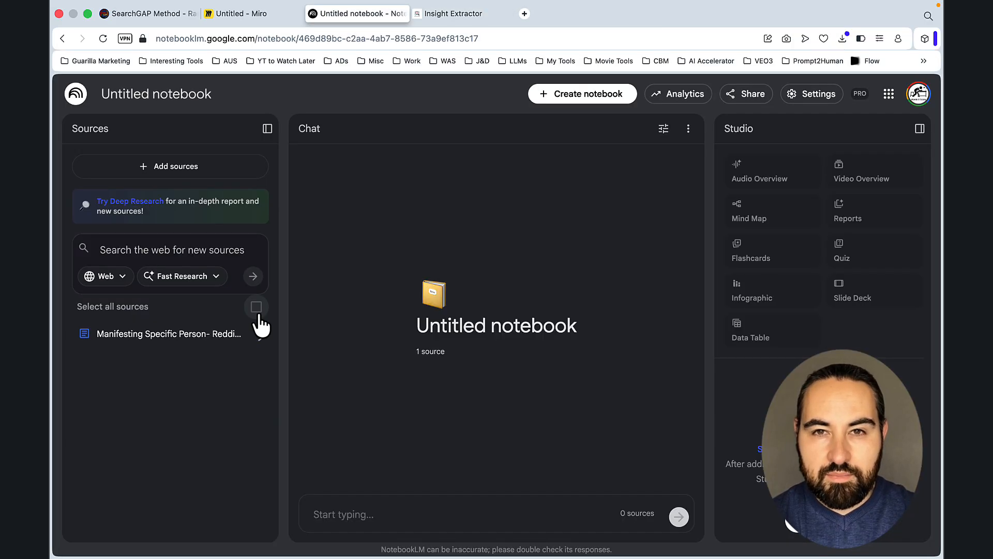
pyautogui.click(170, 166)
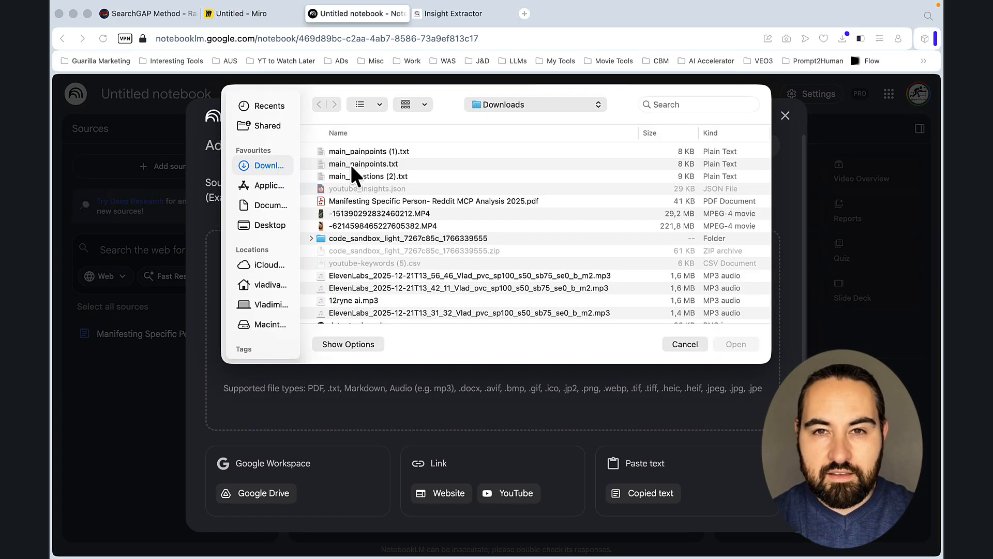
pyautogui.click(363, 163)
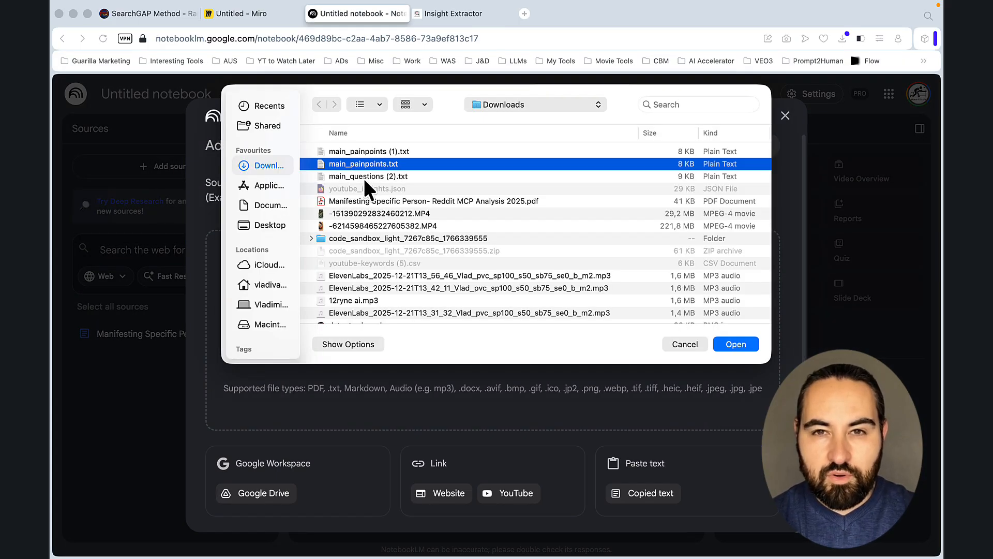
pyautogui.click(628, 13)
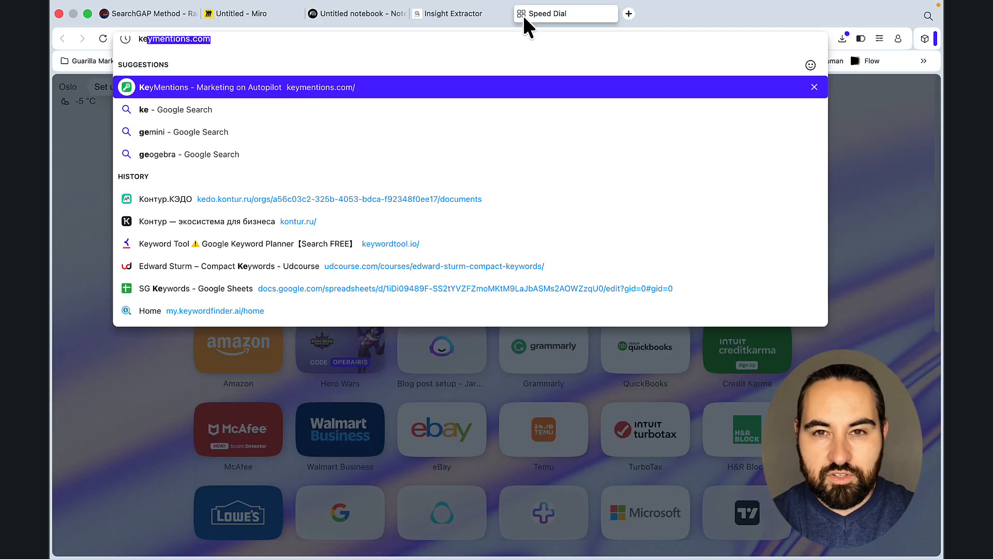
# Search 'manifest sp' on keywordtool.io, export its 129 questions, and add another notebook source.
pyautogui.write('keywordtool.io')
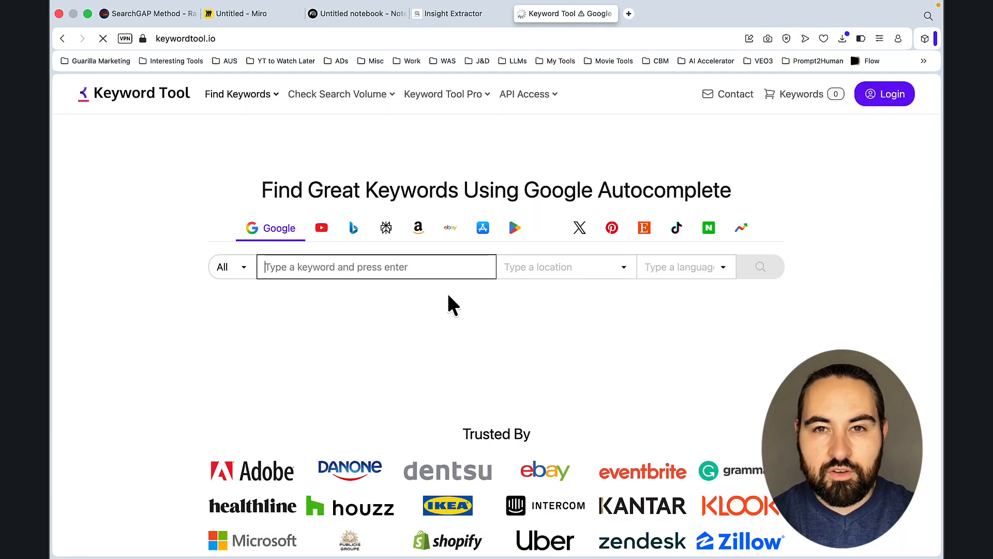
pyautogui.write('manifest sp')
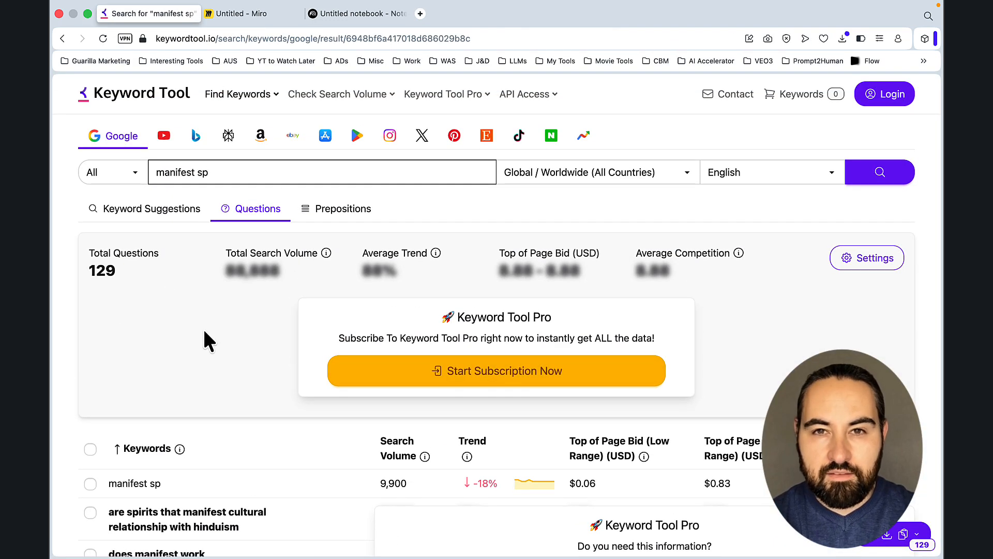
pyautogui.scroll(-3)
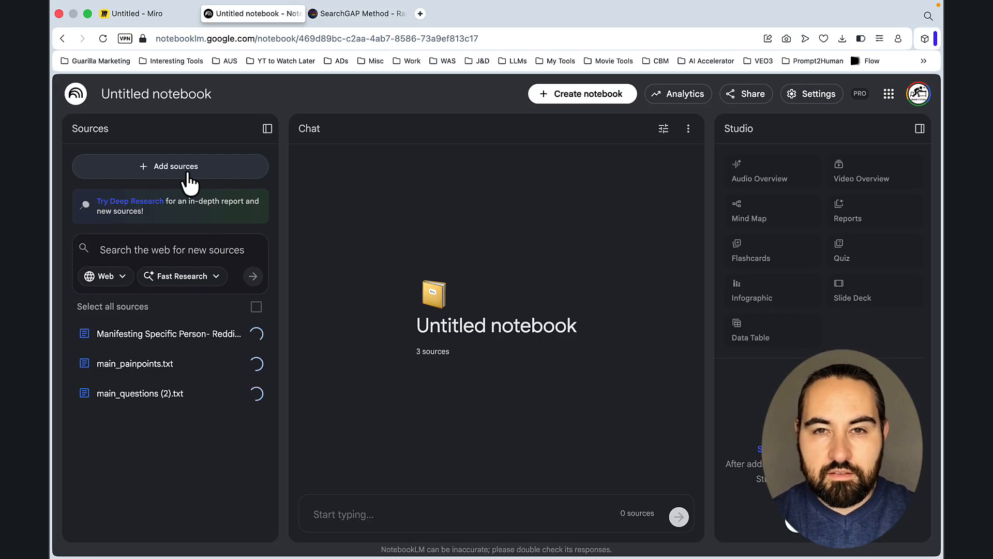
pyautogui.click(170, 166)
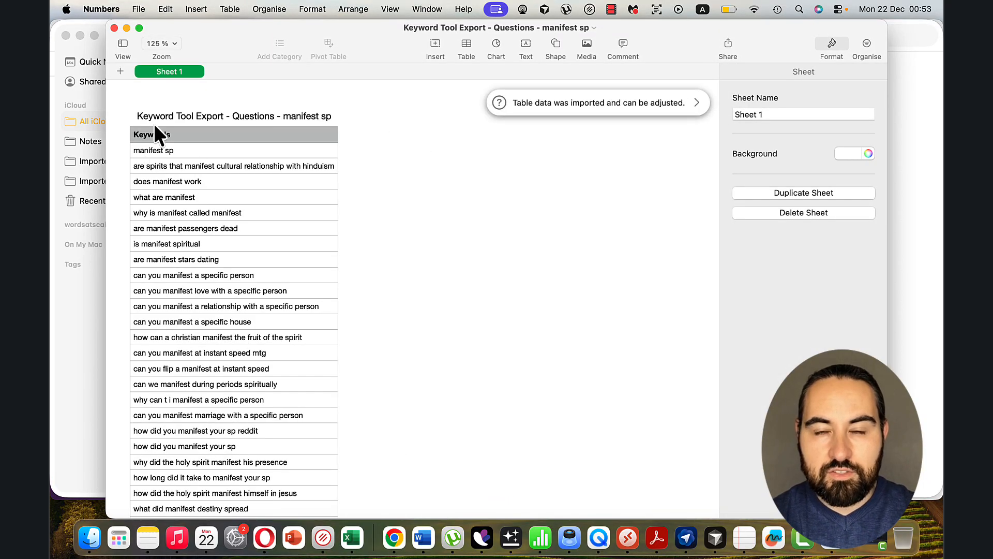
pyautogui.click(138, 9)
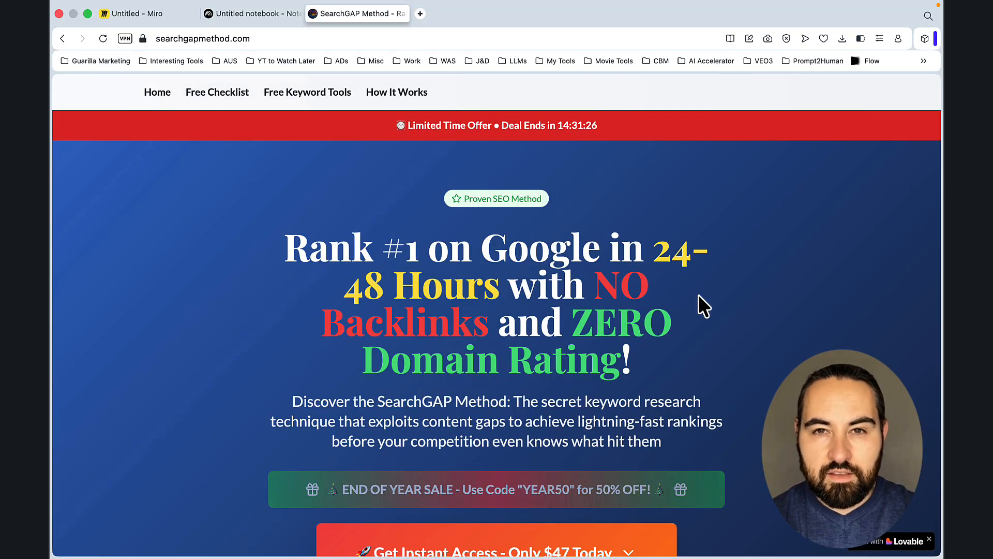
# Scroll down the page and open the free keyword research tools page.
pyautogui.scroll(-3)
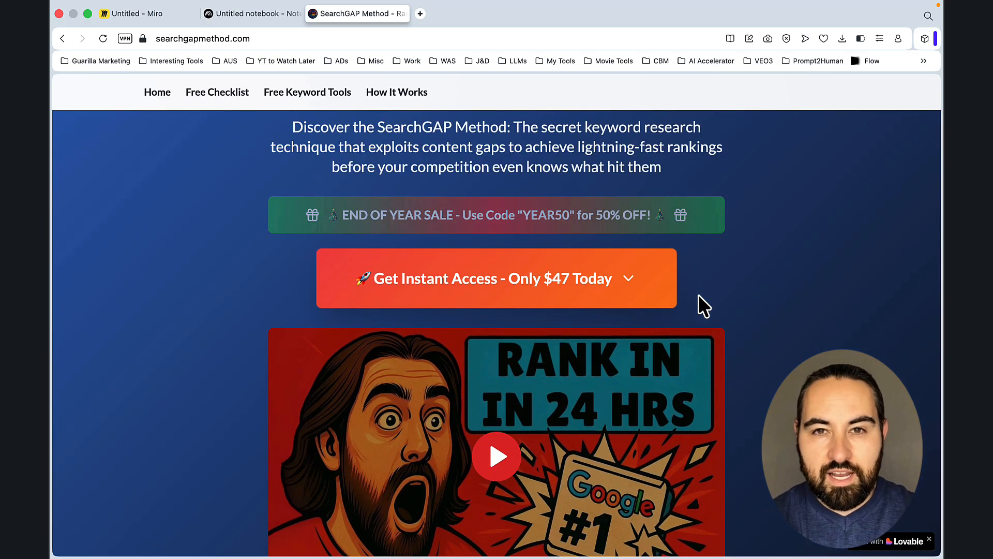
pyautogui.moveTo(705, 367)
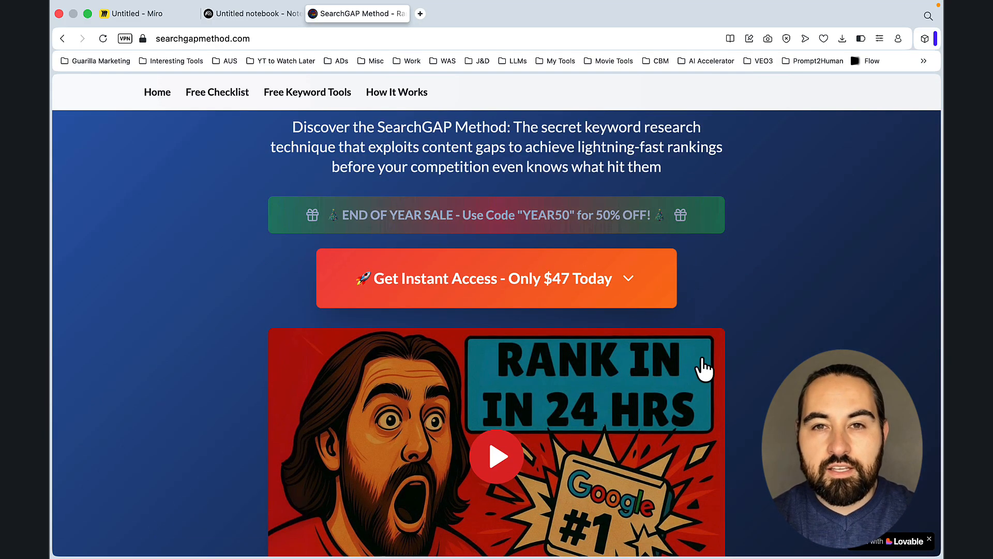
pyautogui.scroll(-3)
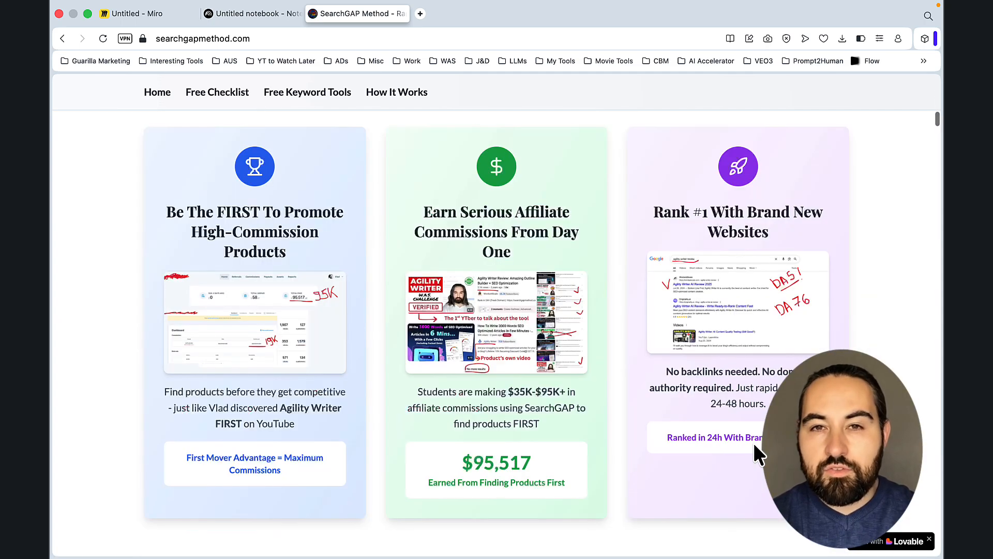
pyautogui.scroll(-3)
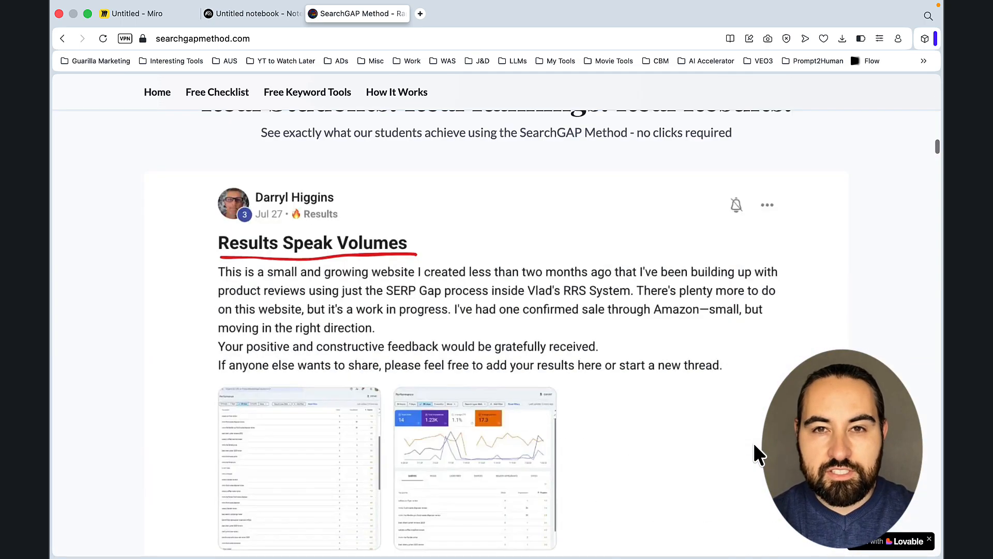
pyautogui.scroll(-3)
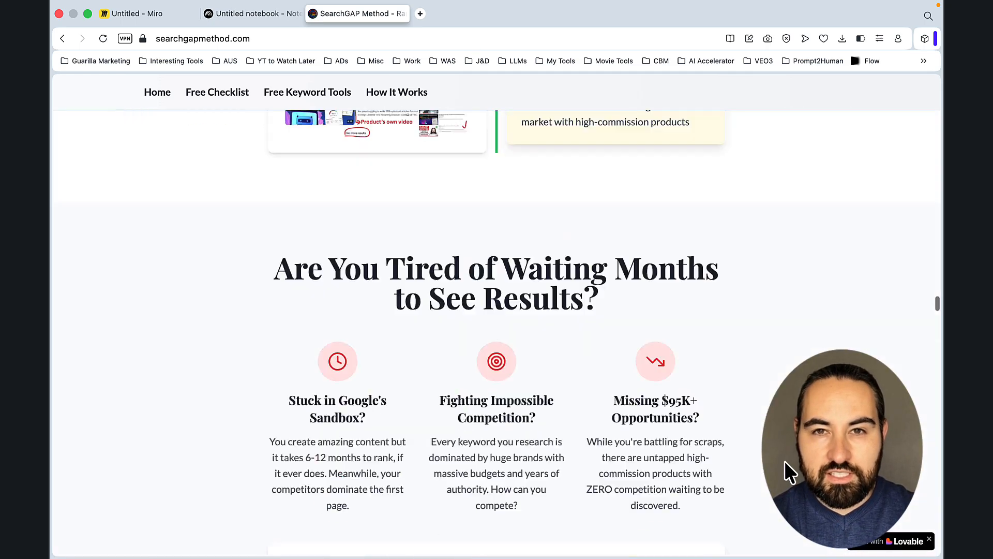
pyautogui.scroll(-3)
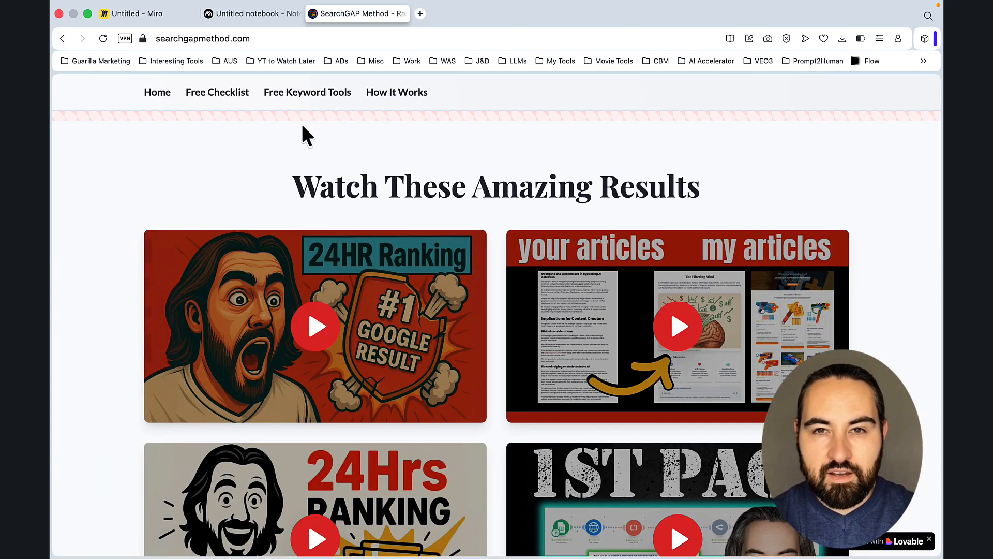
pyautogui.click(307, 92)
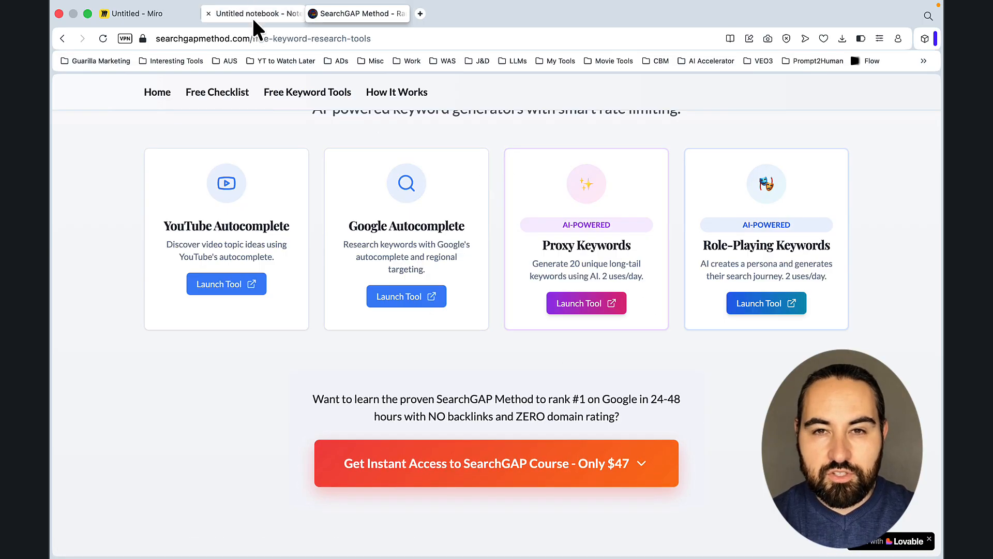
# View the TOPICAL MAPS 2.0 - 2026 Miro board, then return to the manifestation notebook.
pyautogui.click(252, 14)
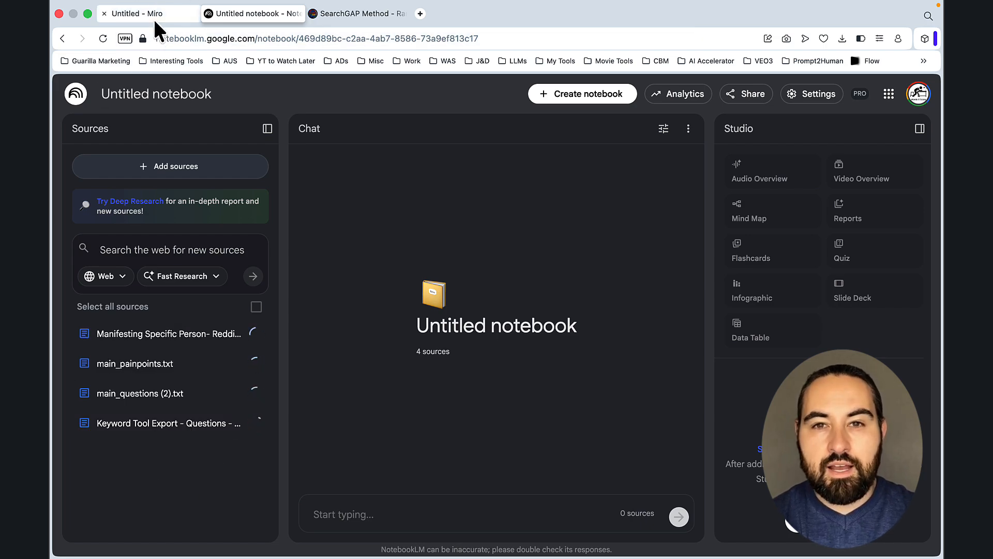
pyautogui.click(147, 13)
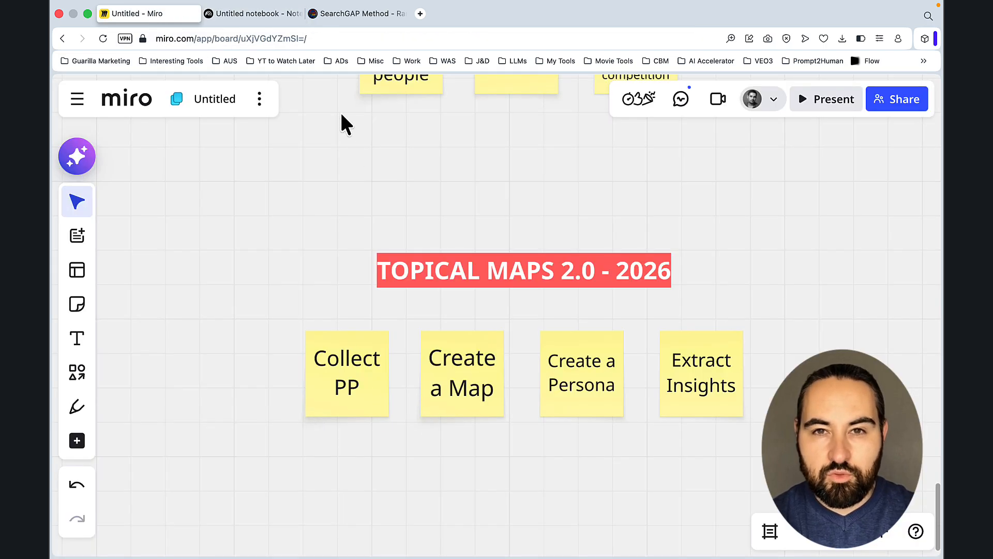
pyautogui.click(252, 13)
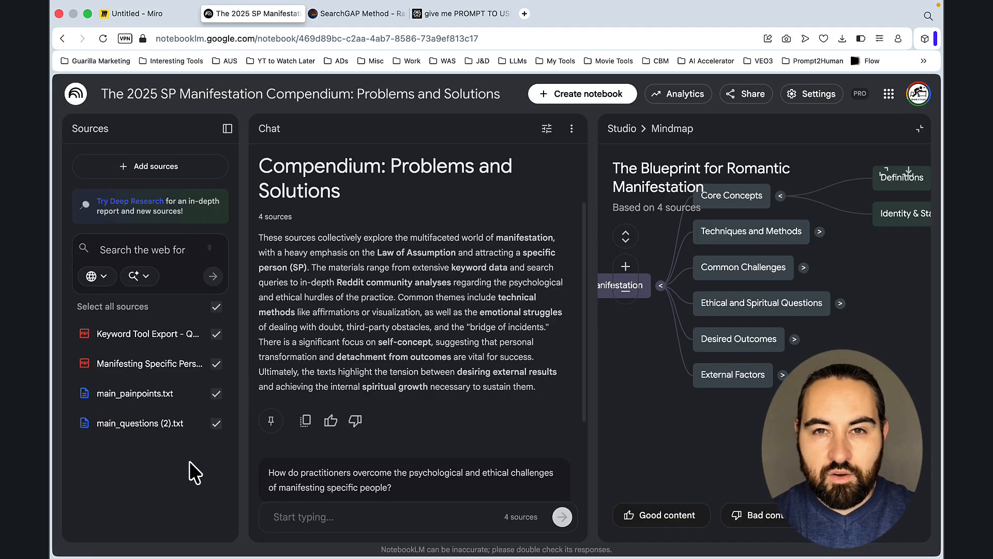
pyautogui.moveTo(720, 152)
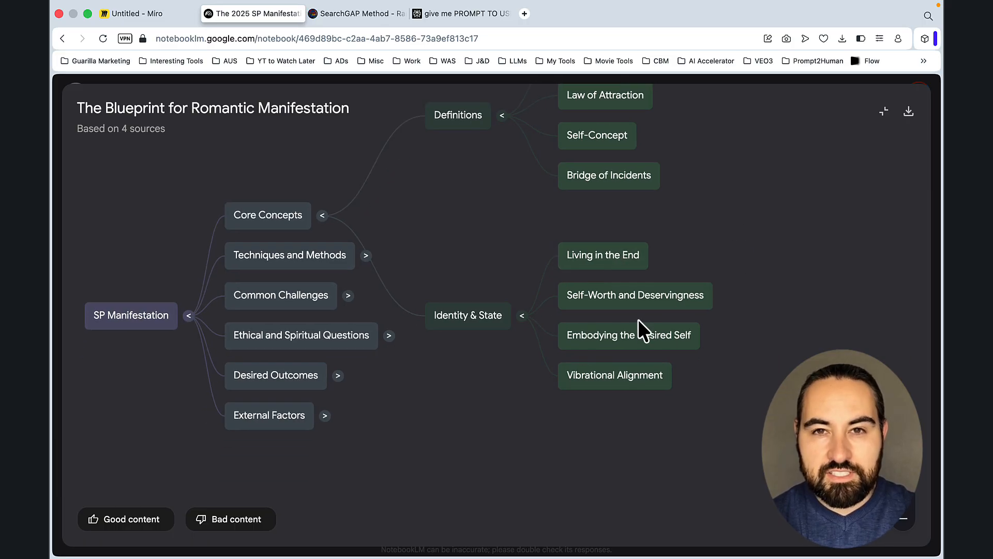
pyautogui.moveTo(535, 409)
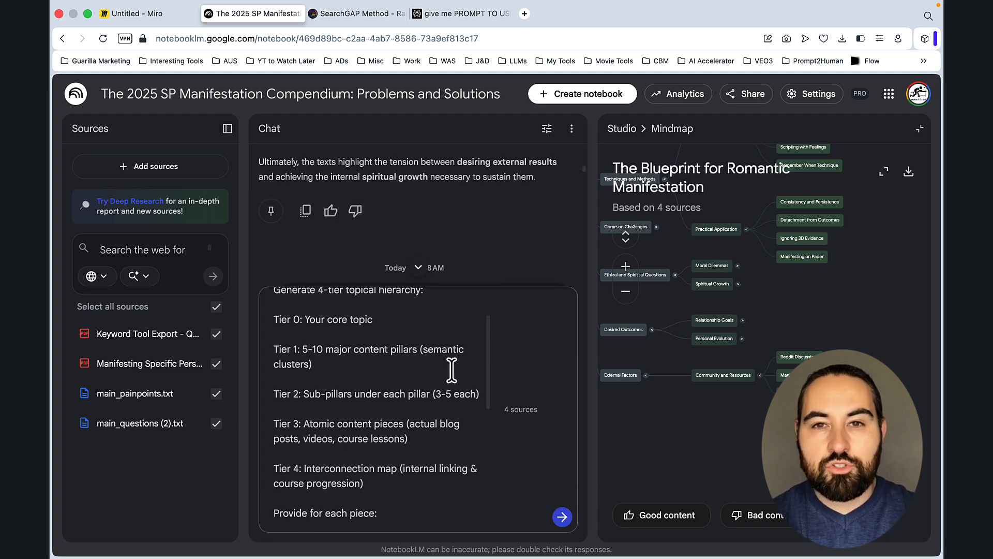
pyautogui.moveTo(375, 355)
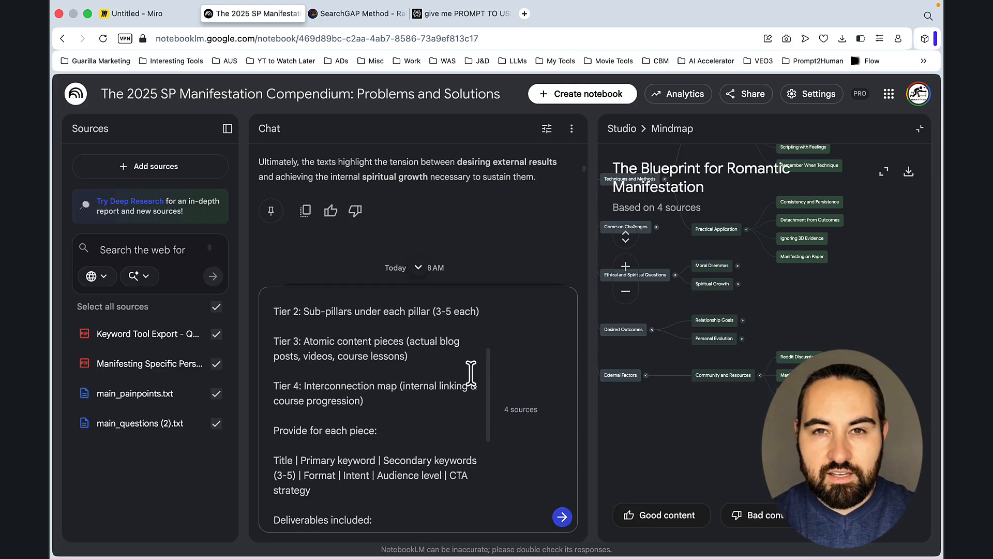
# Send the topical hierarchy prompt and let the tiered answer with source mappings generate.
pyautogui.scroll(-3)
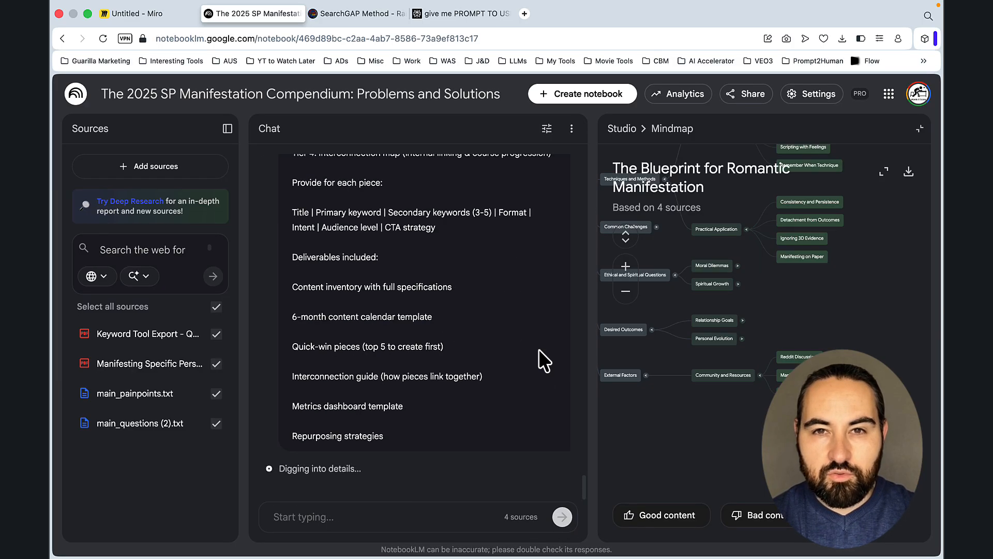
pyautogui.click(353, 331)
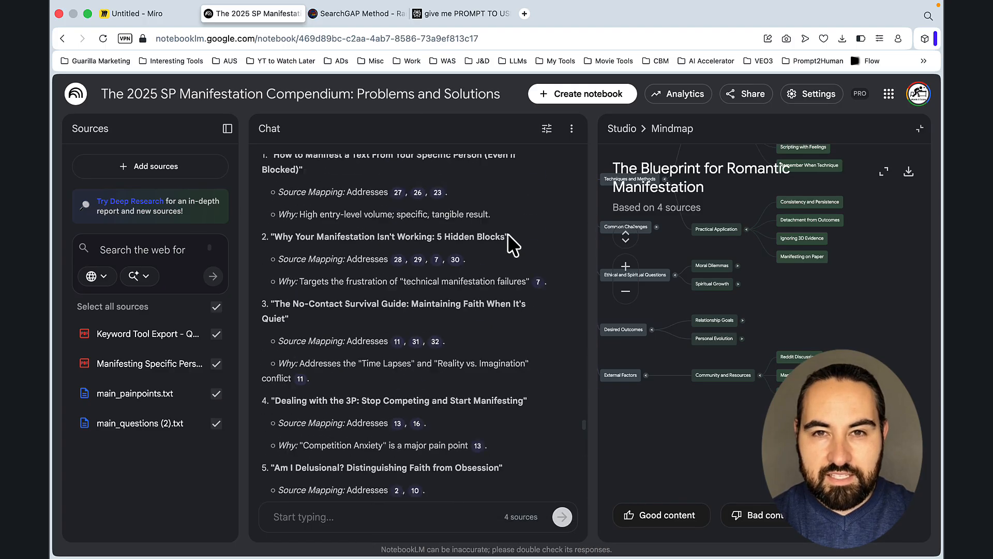
# Scroll the converter Preview from Tier 0 Core Topic down to Repurposing Strategies.
pyautogui.click(565, 14)
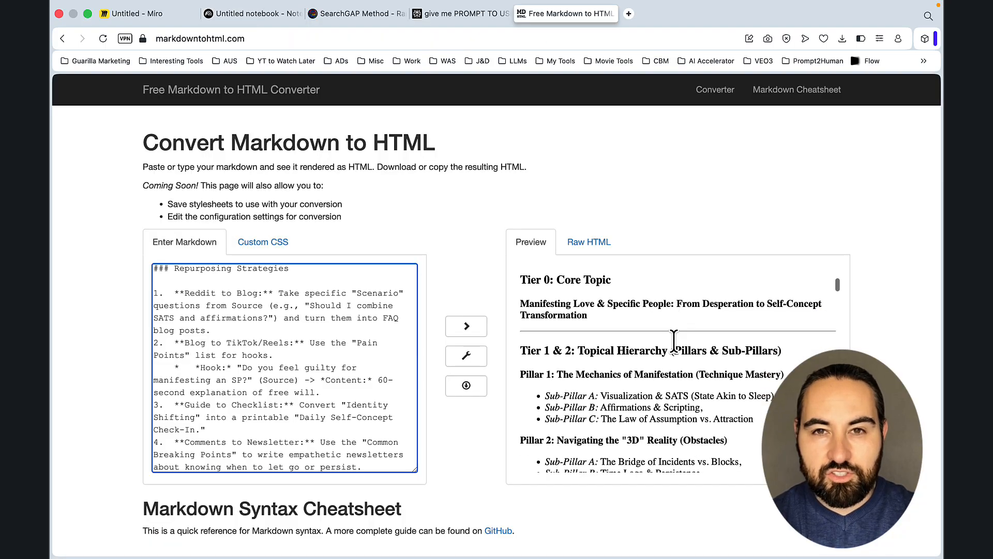
pyautogui.scroll(-3)
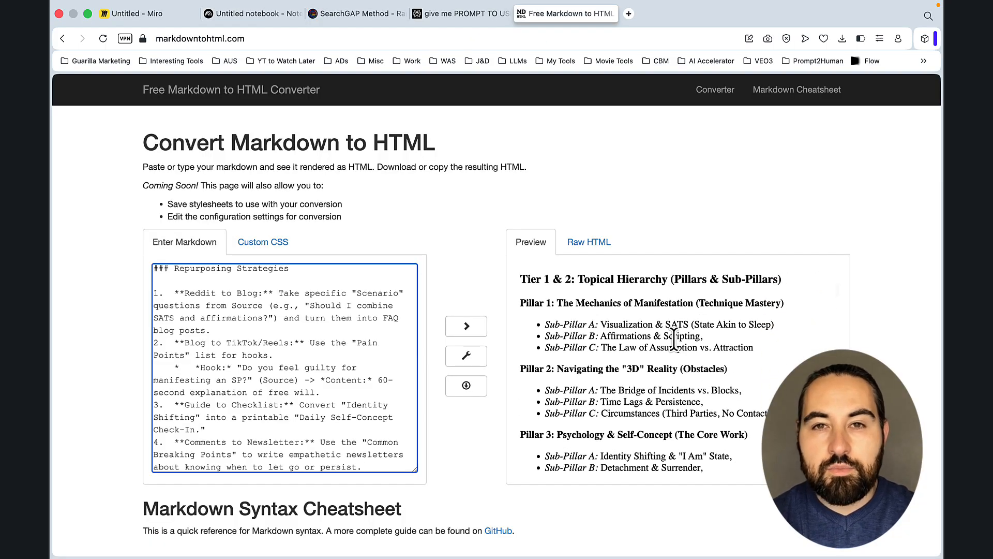
pyautogui.moveTo(700, 326)
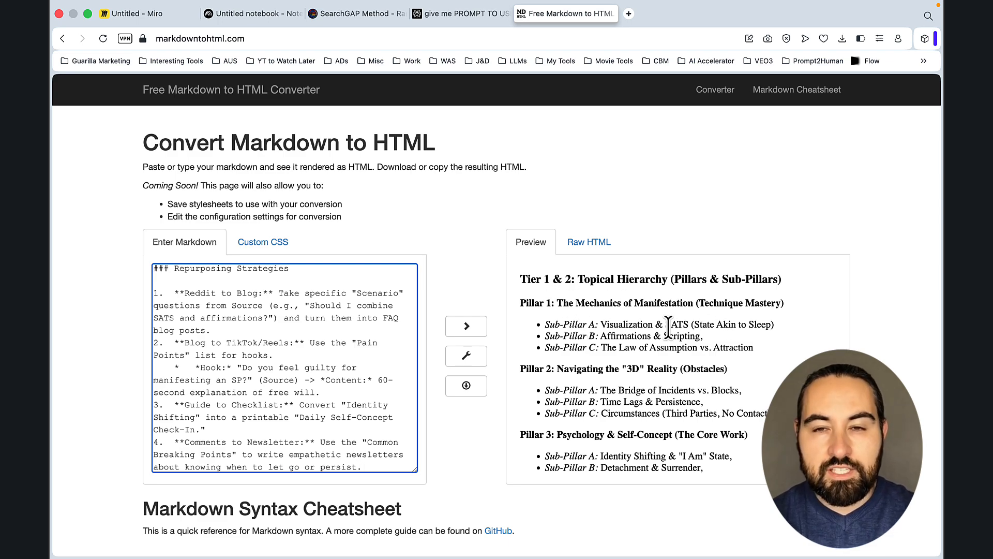
pyautogui.scroll(-3)
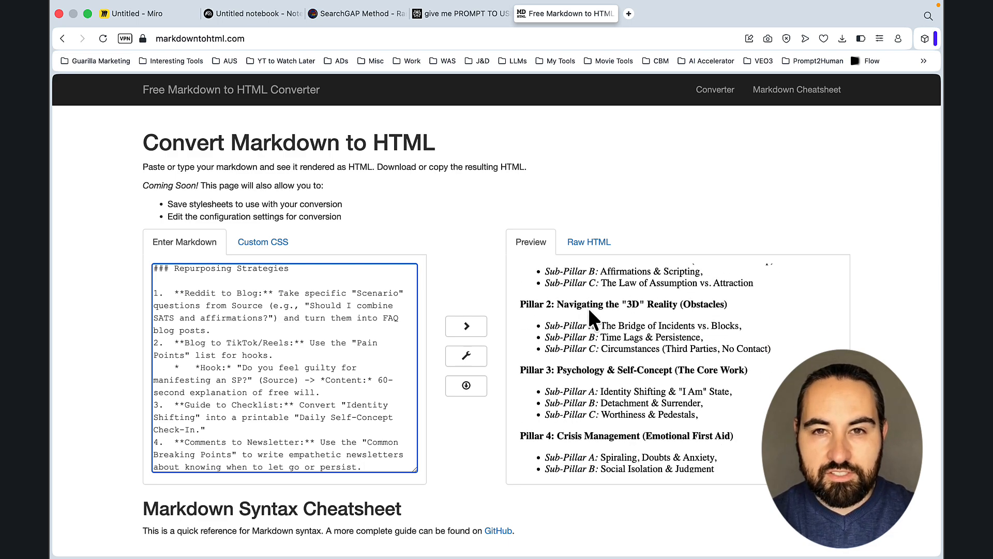
pyautogui.scroll(-3)
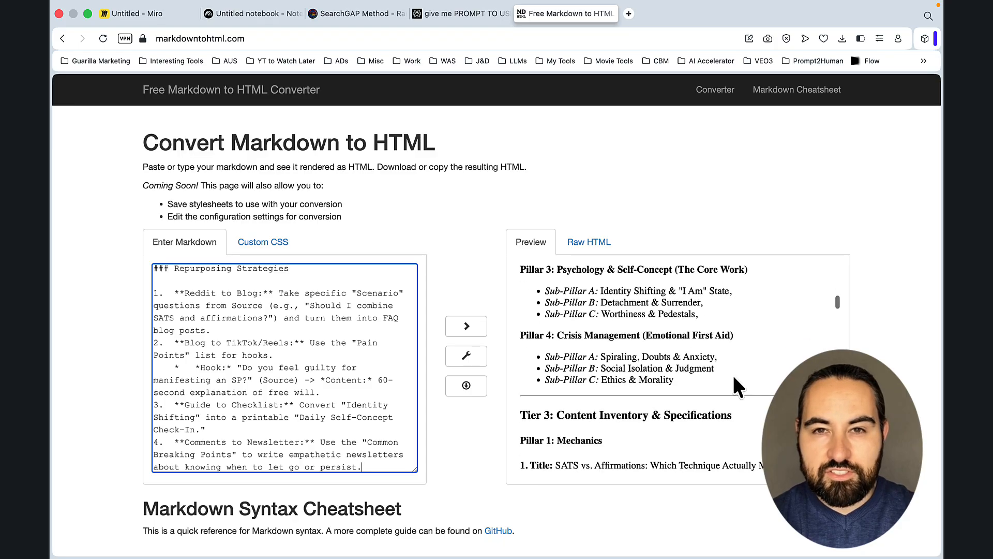
pyautogui.scroll(-3)
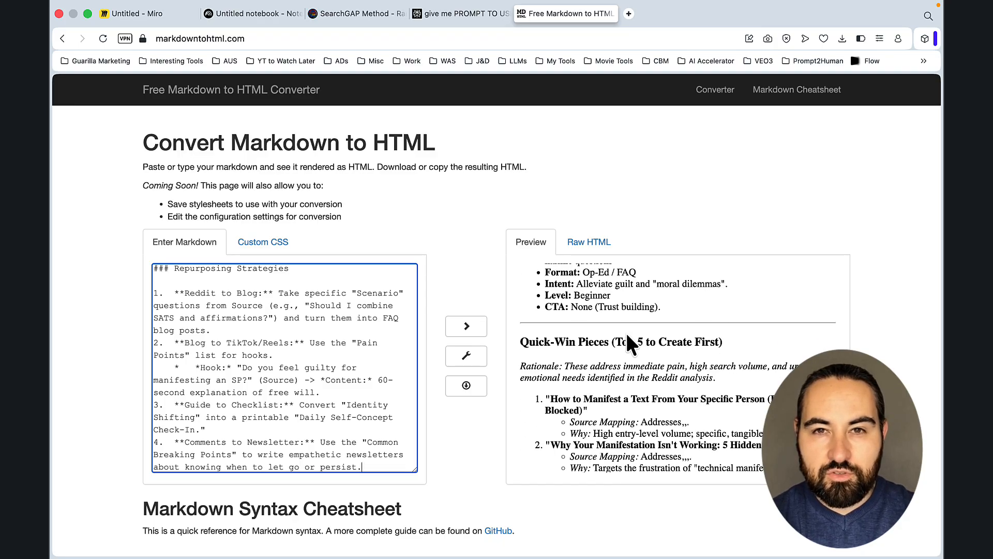
pyautogui.scroll(-3)
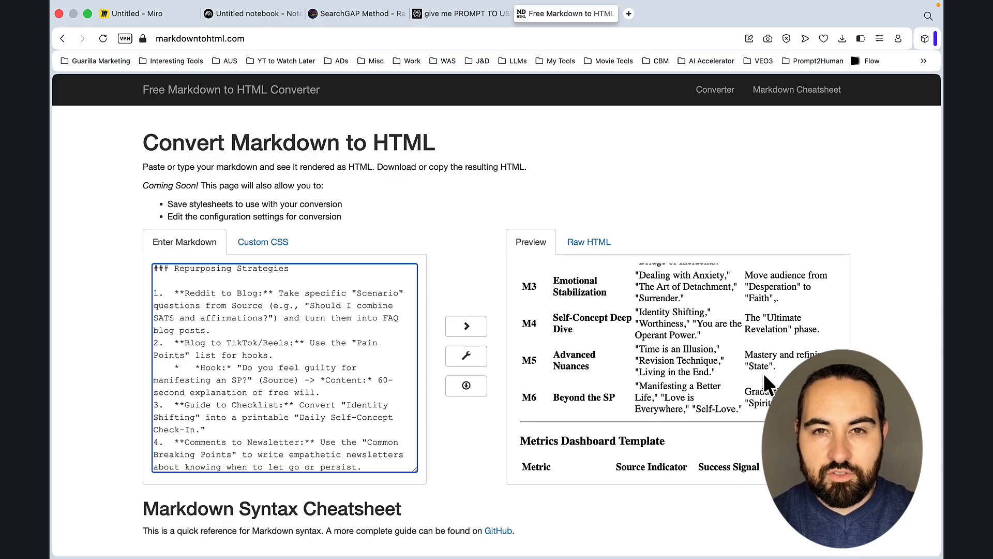
pyautogui.scroll(-3)
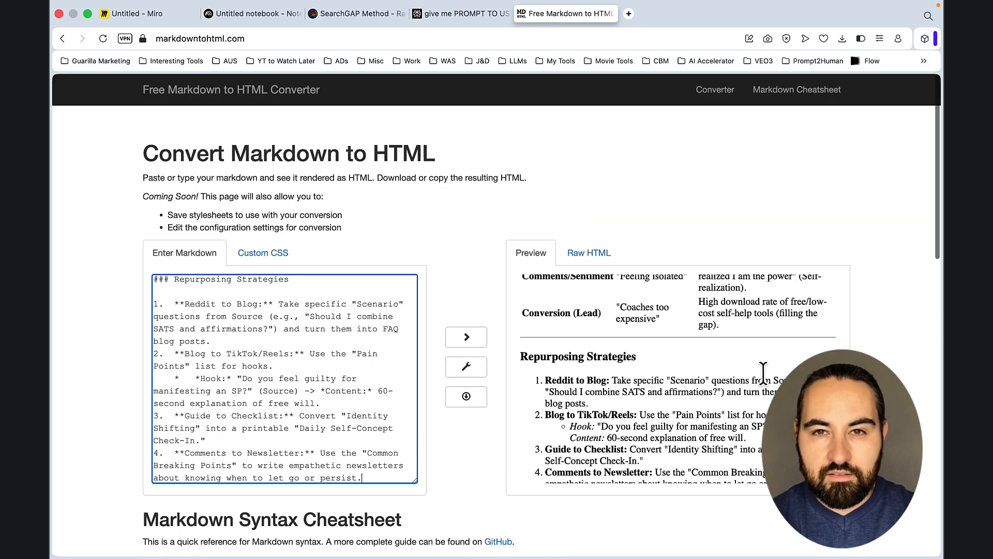
# Open the SearchGAP Role-Playing Keyword Tool in a new tab, then return to the notebook.
pyautogui.click(252, 13)
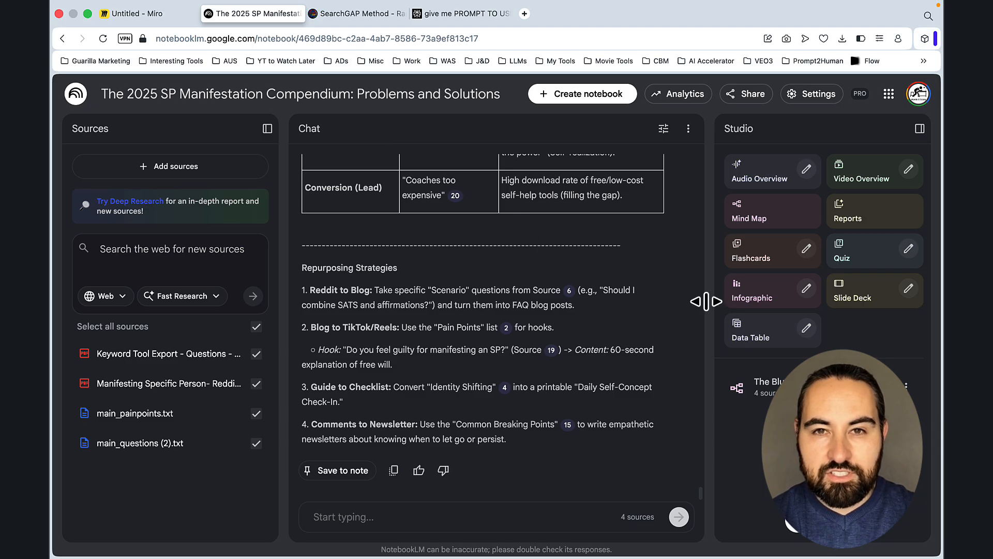
pyautogui.moveTo(838, 443)
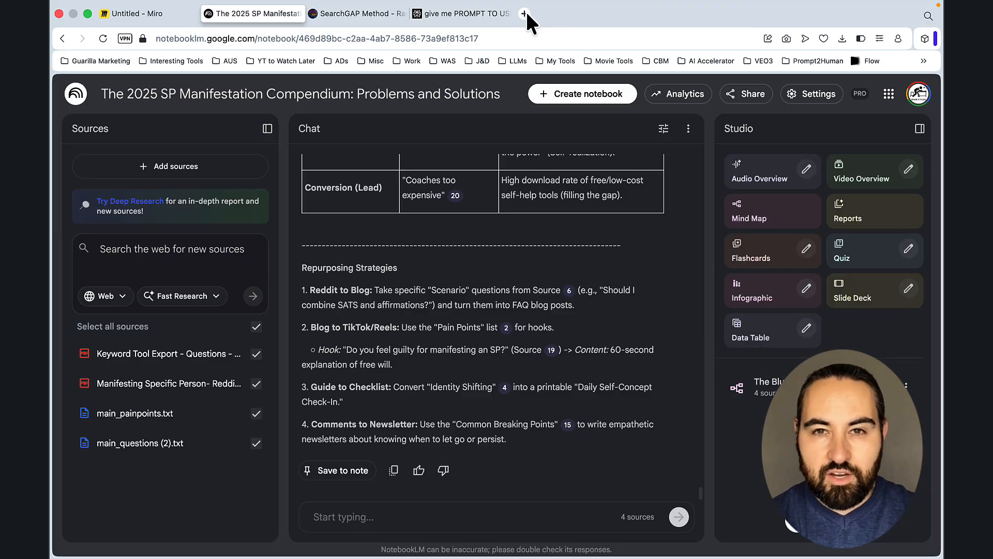
pyautogui.click(525, 14)
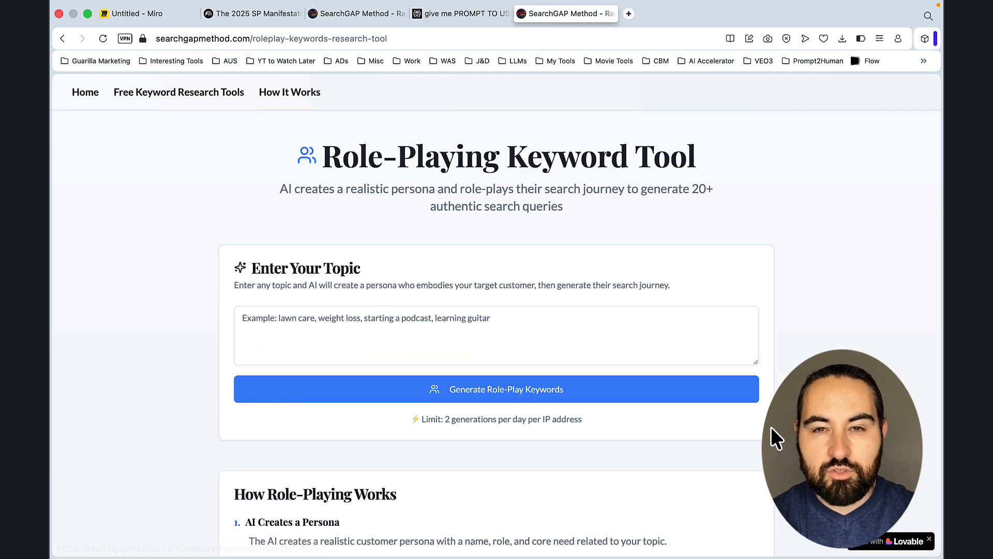
pyautogui.click(252, 13)
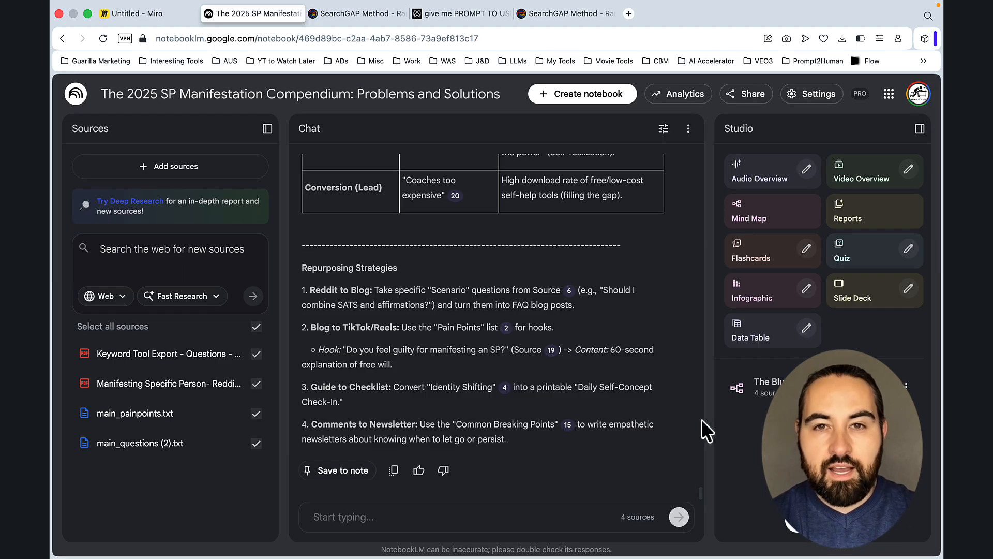
pyautogui.moveTo(811, 171)
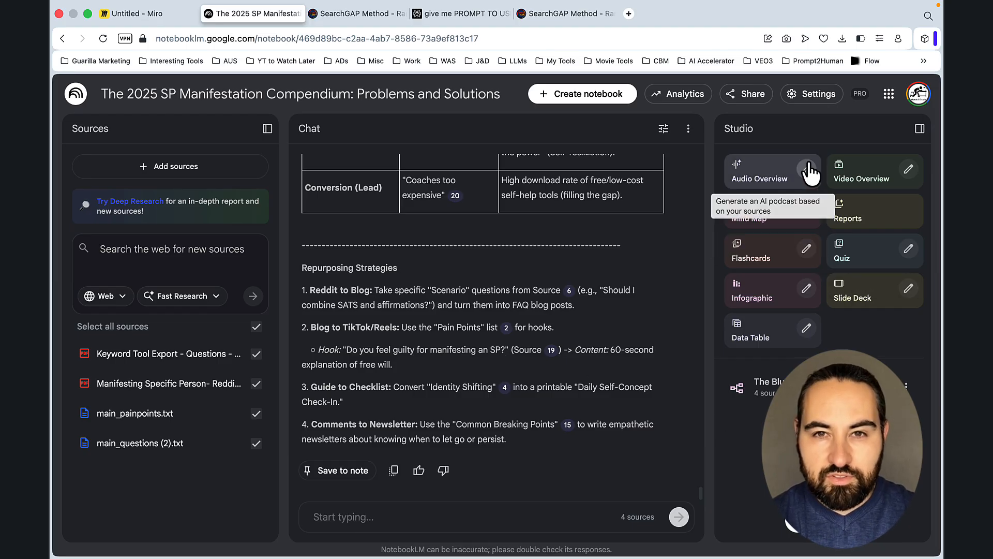
# Open Customize Audio Overview, showing Deep Dive format, English and Default length.
pyautogui.click(763, 172)
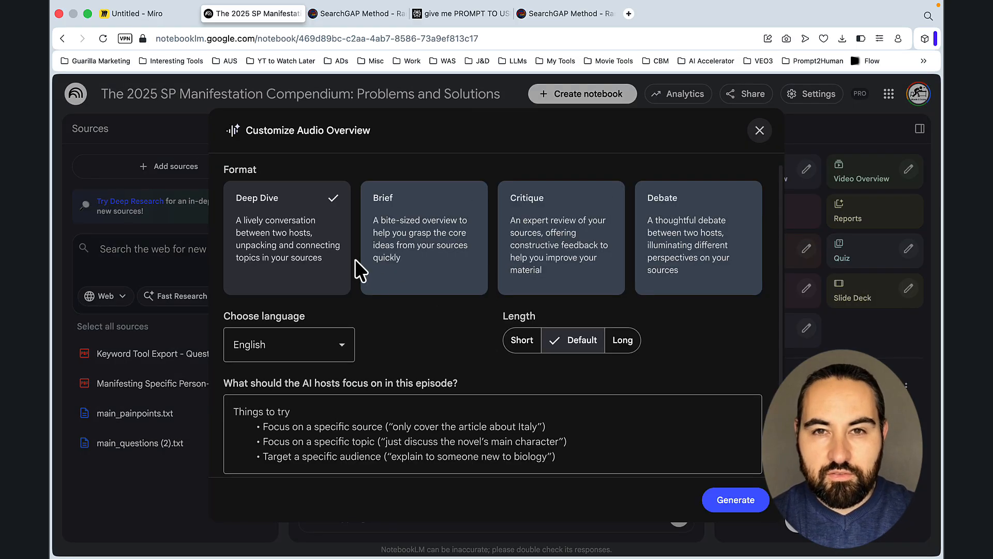
# Set length to Long, enter the persona-interview pain-point focus prompt, and generate.
pyautogui.click(622, 340)
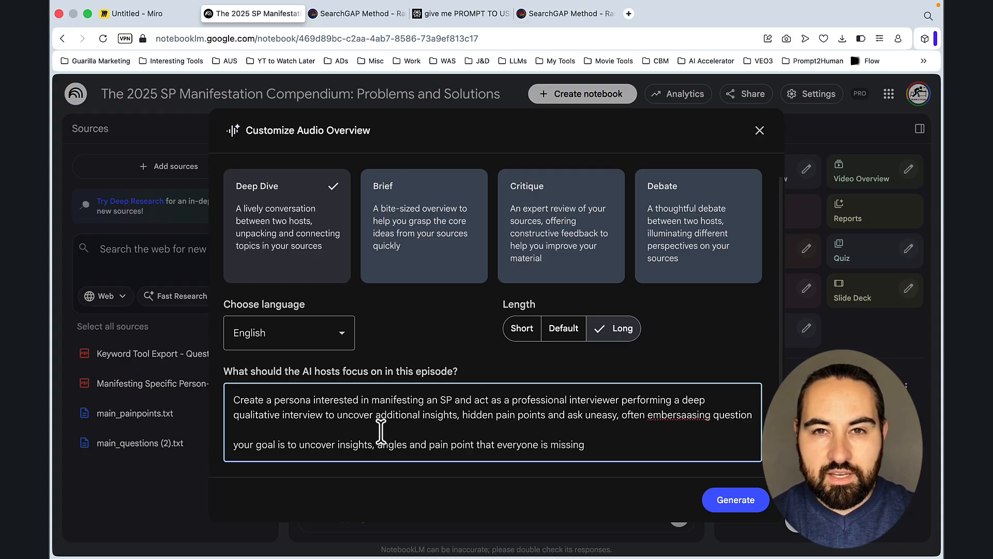
pyautogui.moveTo(478, 434)
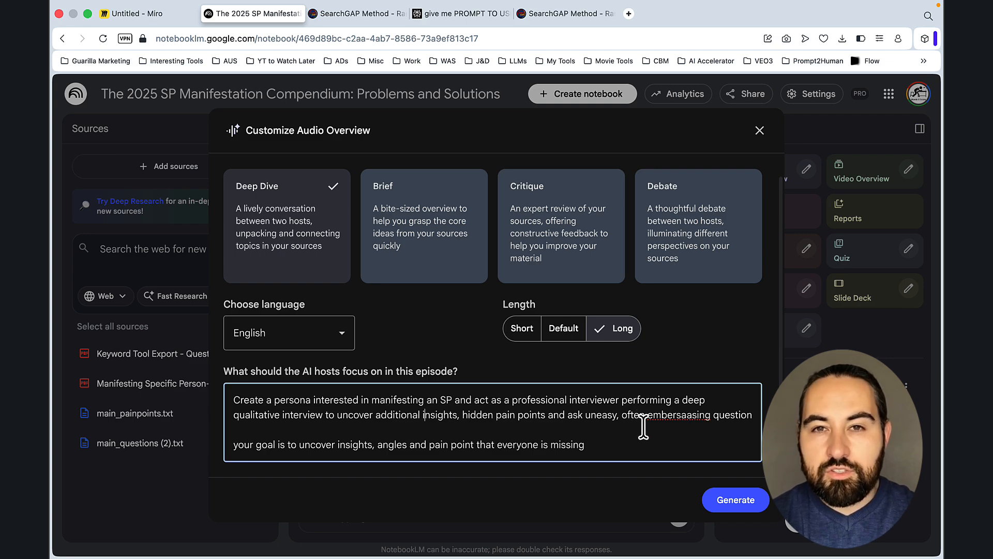
pyautogui.click(759, 131)
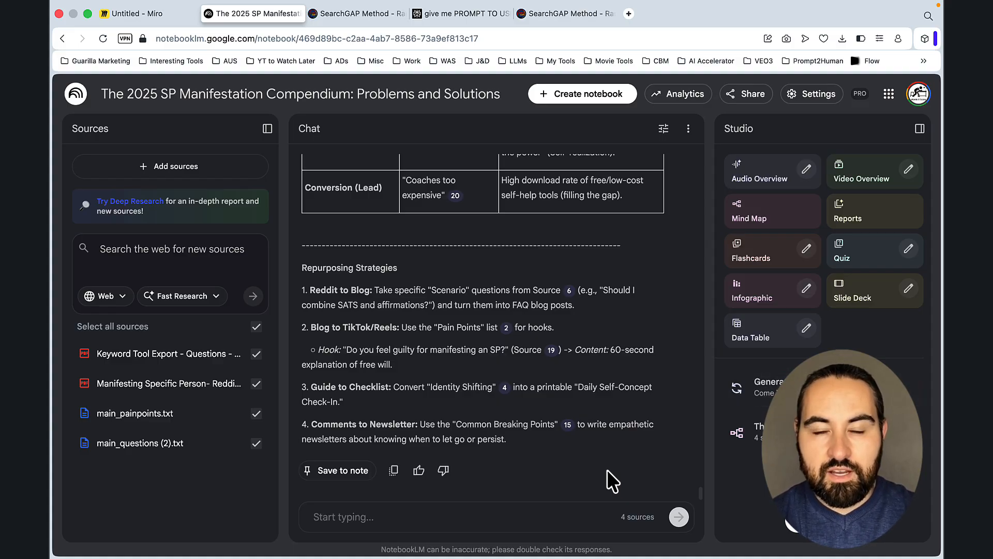
# View the Miro board's Collect PP, Create a Map and Create a Persona notes, then return.
pyautogui.click(149, 14)
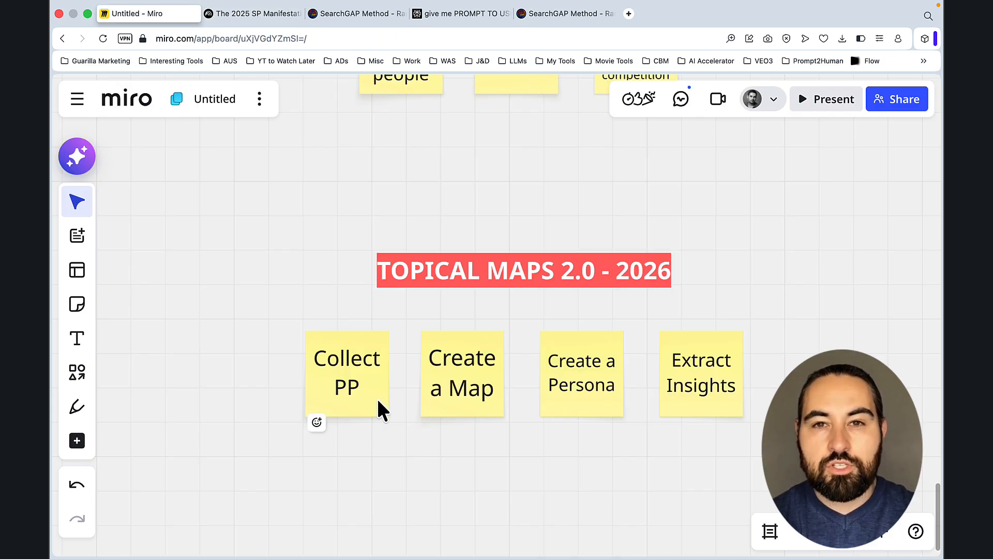
pyautogui.moveTo(461, 373)
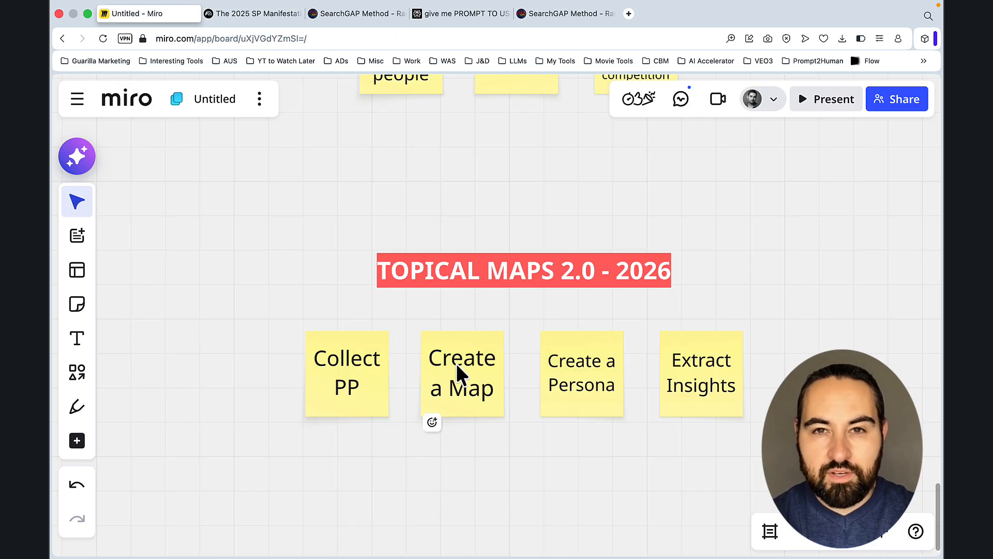
pyautogui.moveTo(595, 417)
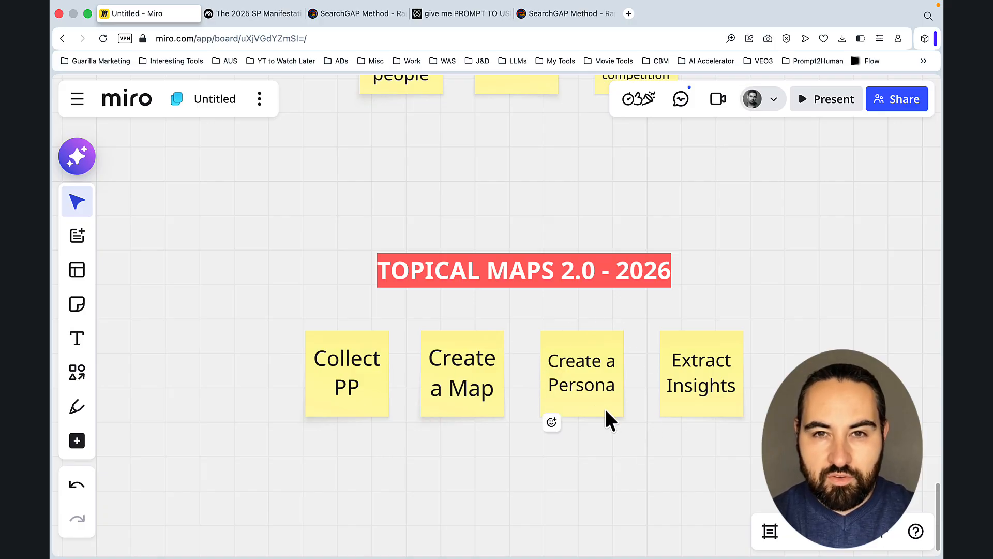
pyautogui.click(252, 14)
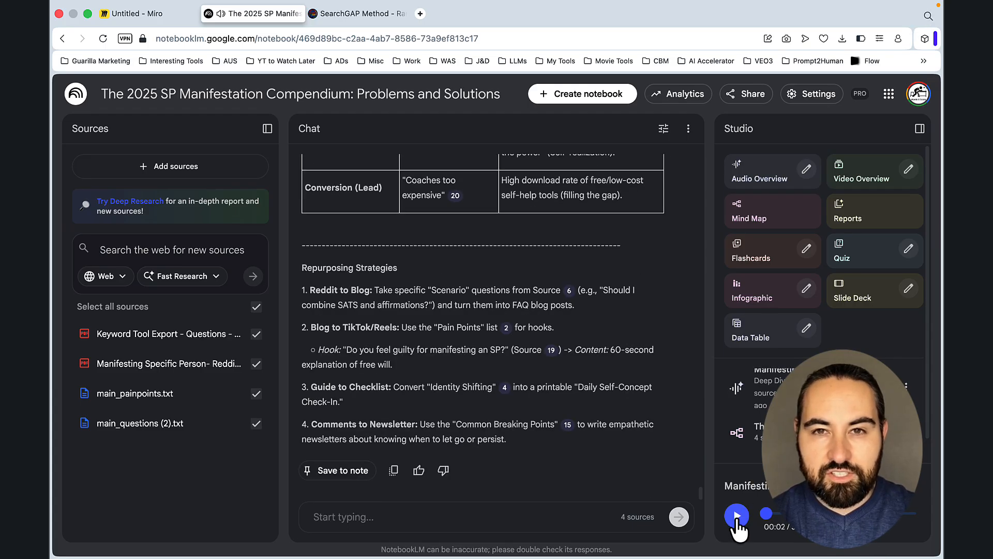
# Play the finished Deep Dive audio overview from the Studio panel.
pyautogui.click(737, 514)
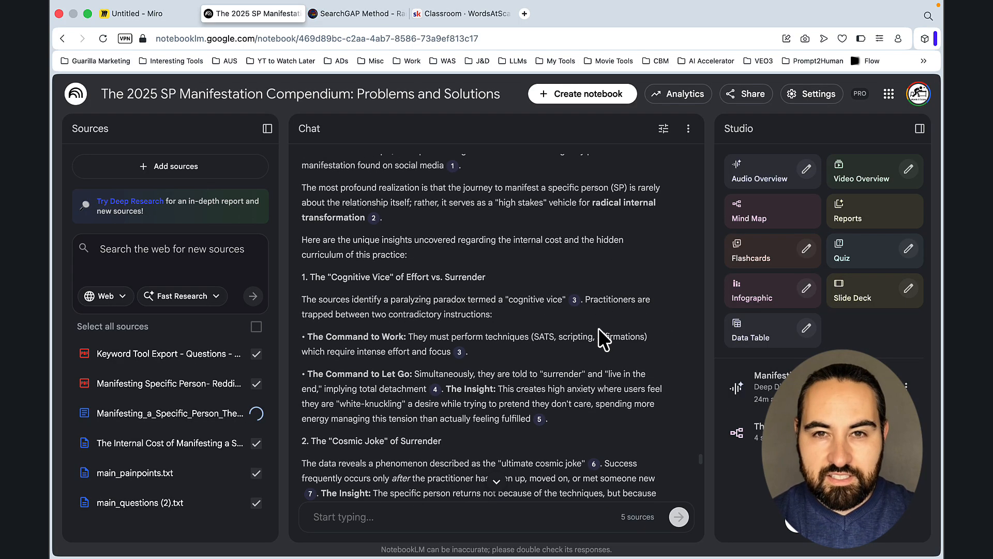
pyautogui.scroll(-3)
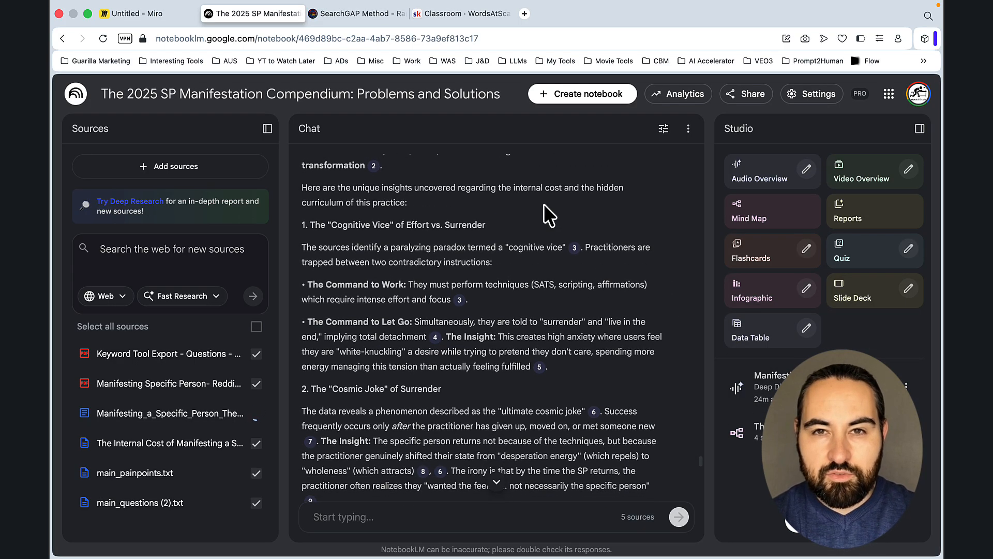
pyautogui.click(257, 413)
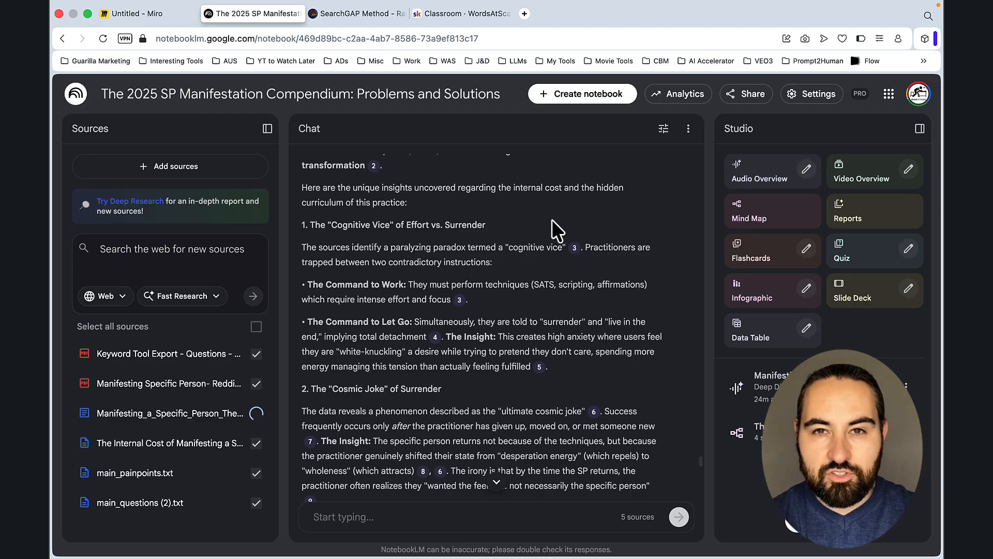
pyautogui.scroll(-3)
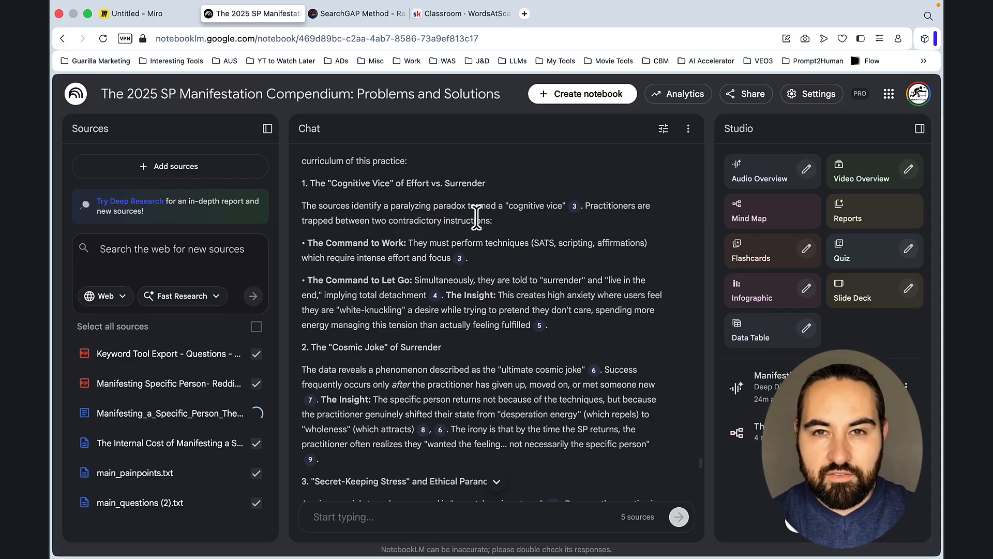
pyautogui.moveTo(525, 247)
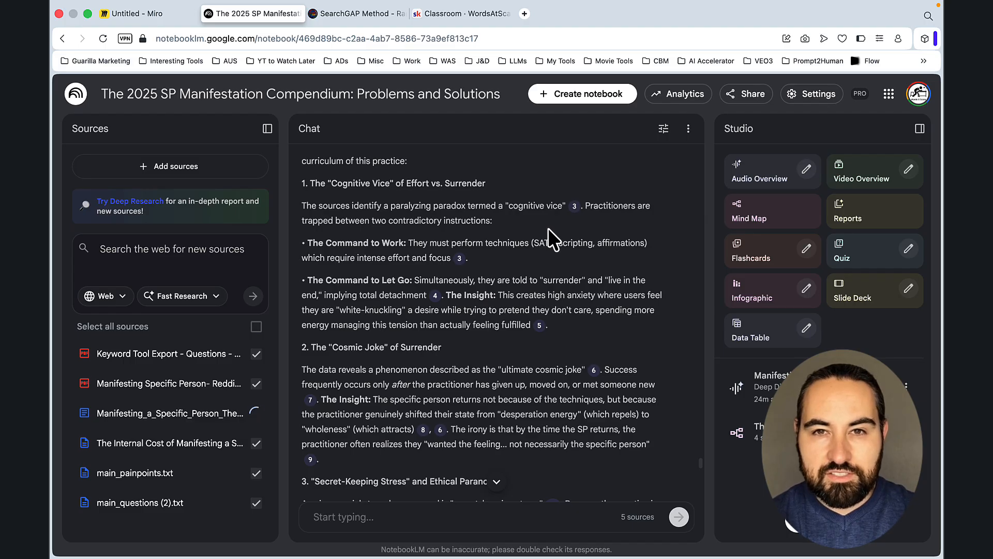
pyautogui.moveTo(530, 278)
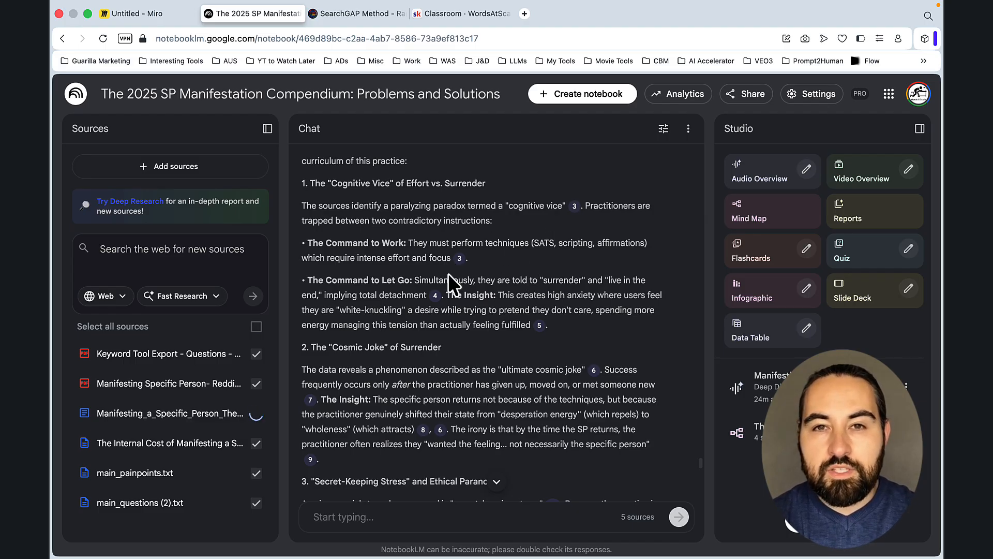
pyautogui.scroll(-3)
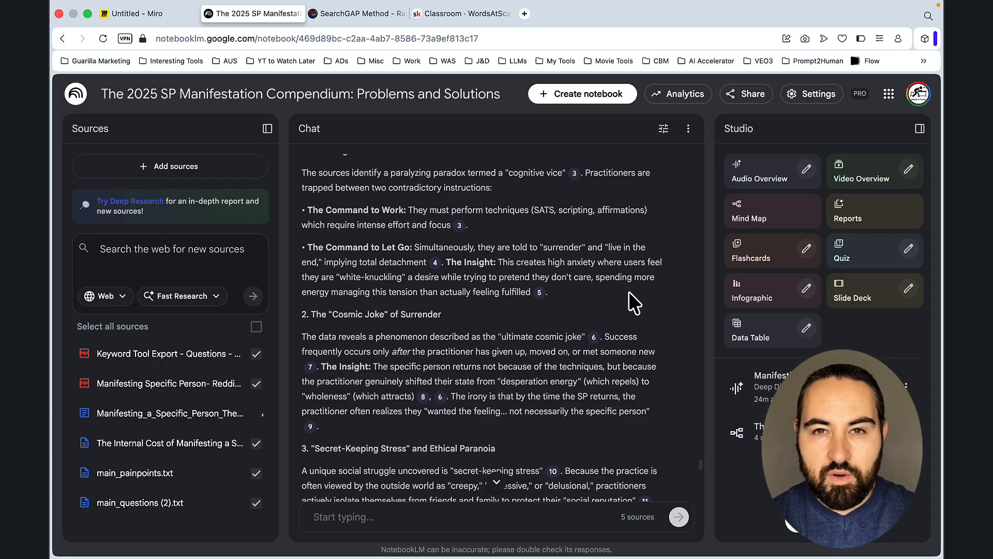
pyautogui.scroll(-3)
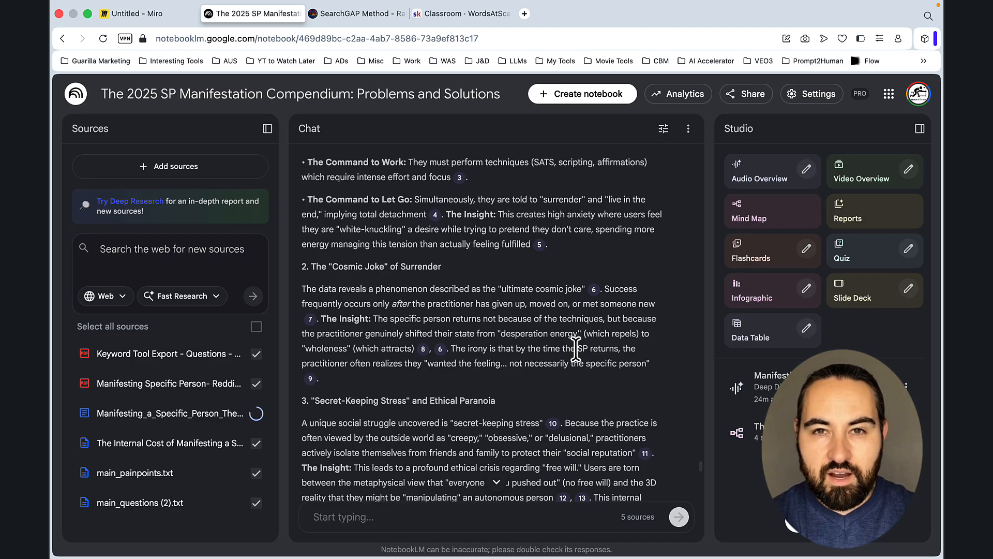
pyautogui.scroll(-3)
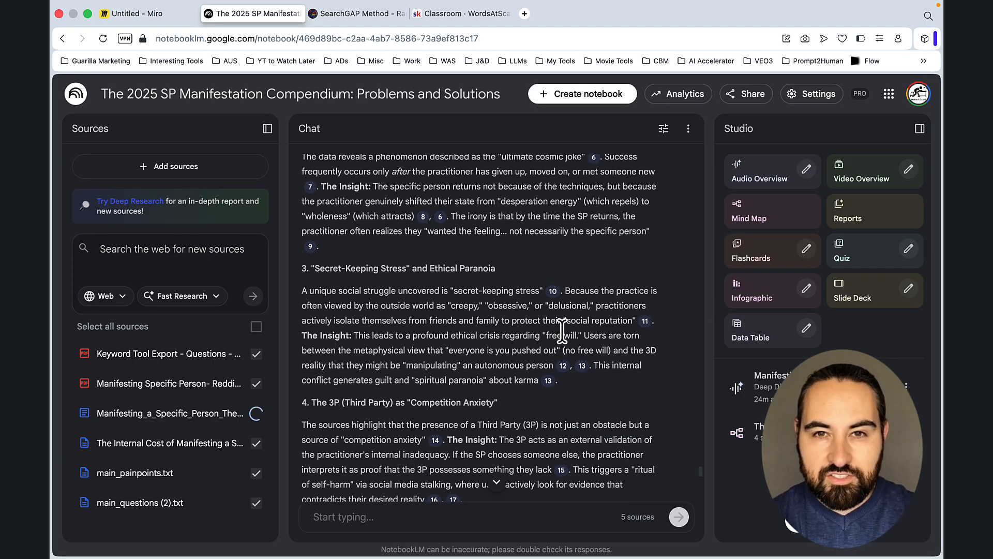
pyautogui.moveTo(605, 365)
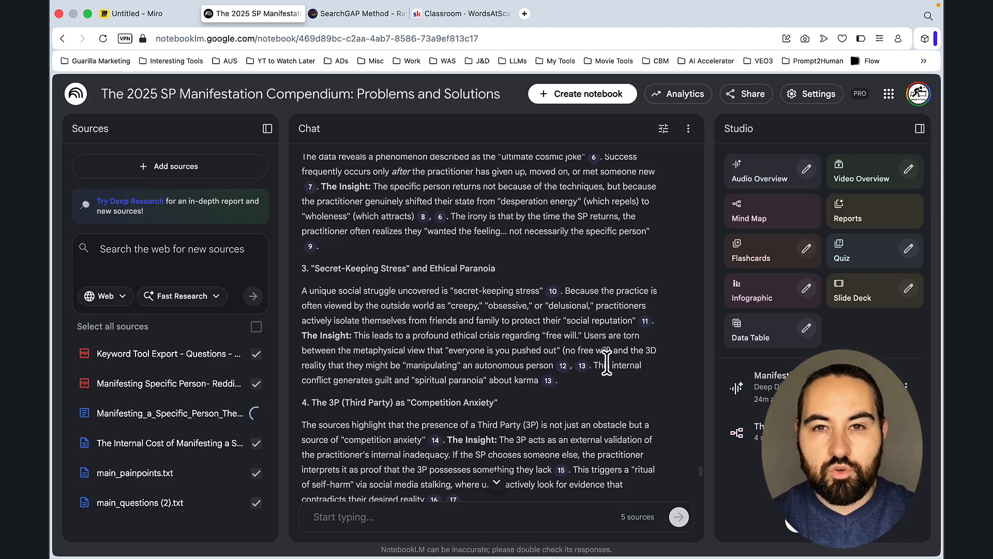
pyautogui.scroll(-3)
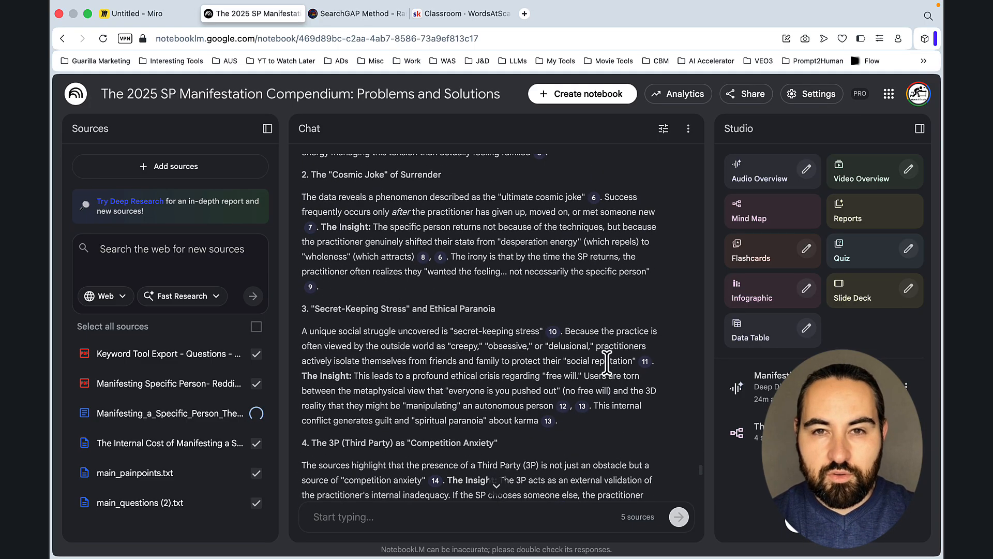
pyautogui.scroll(-3)
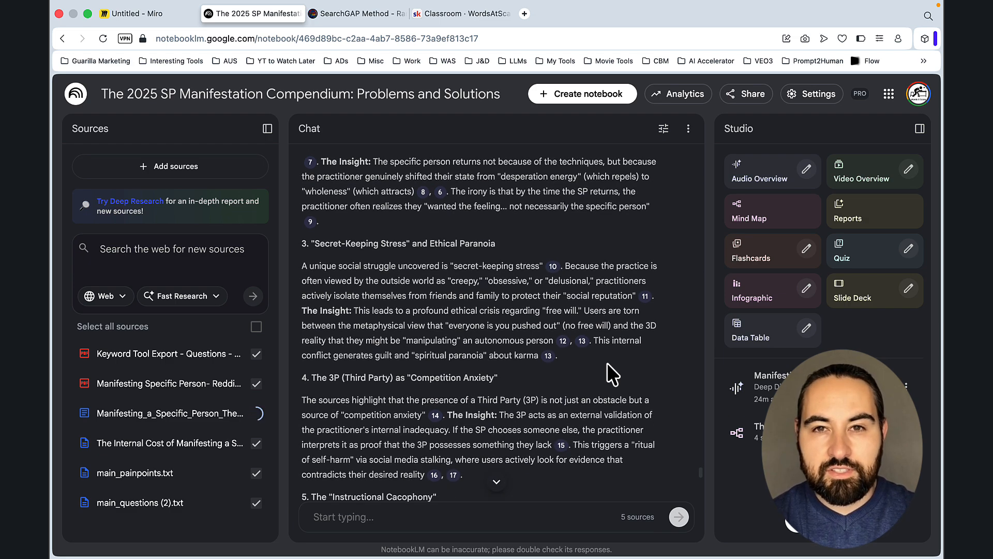
pyautogui.moveTo(668, 447)
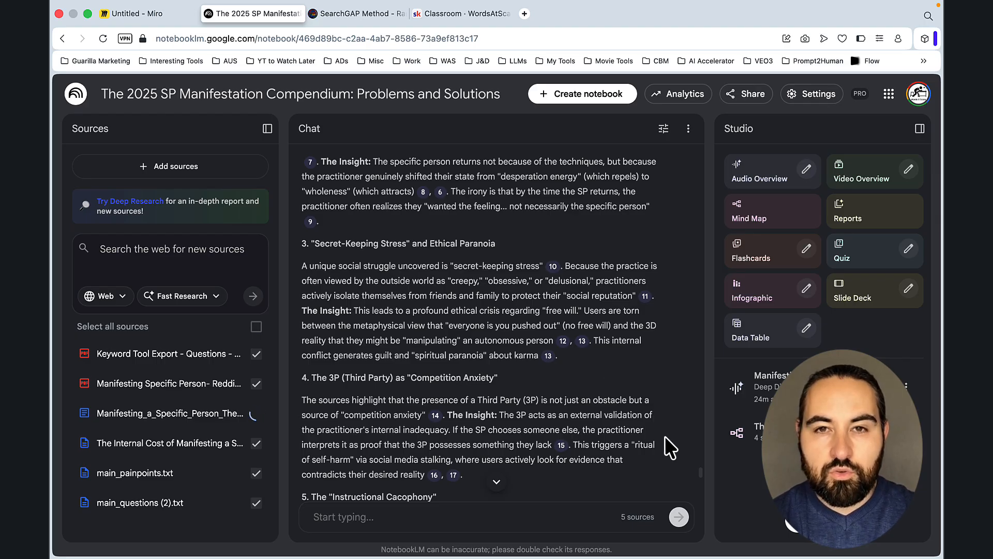
pyautogui.click(147, 13)
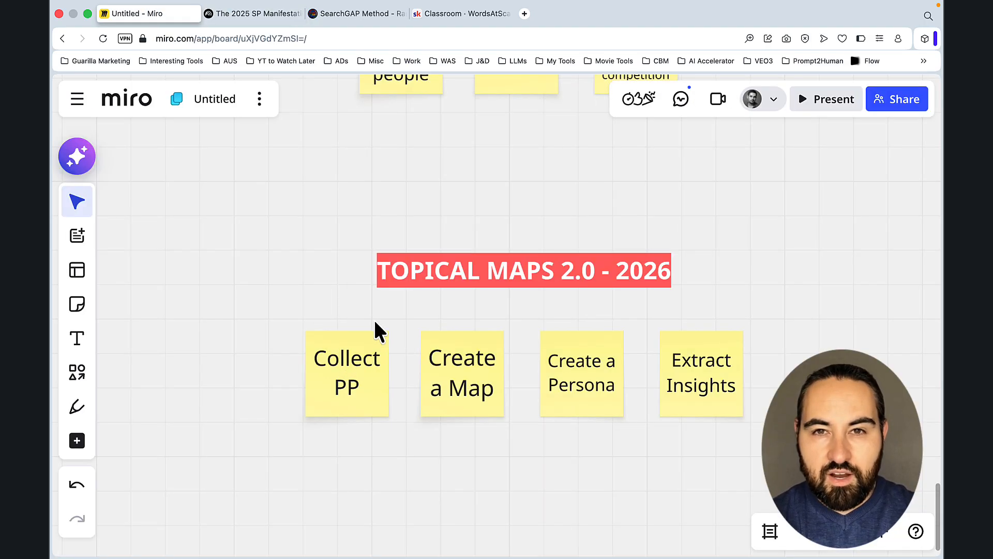
pyautogui.moveTo(342, 434)
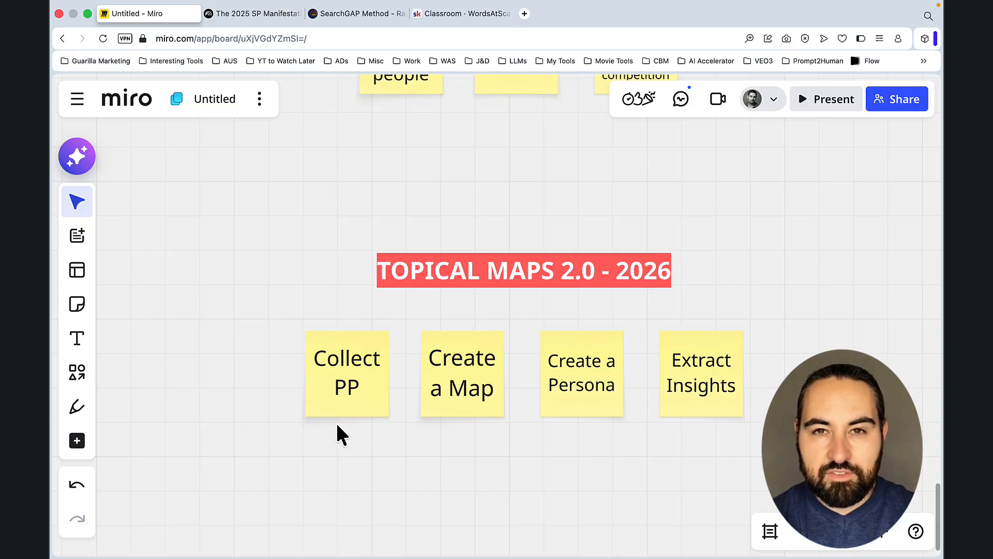
pyautogui.click(252, 13)
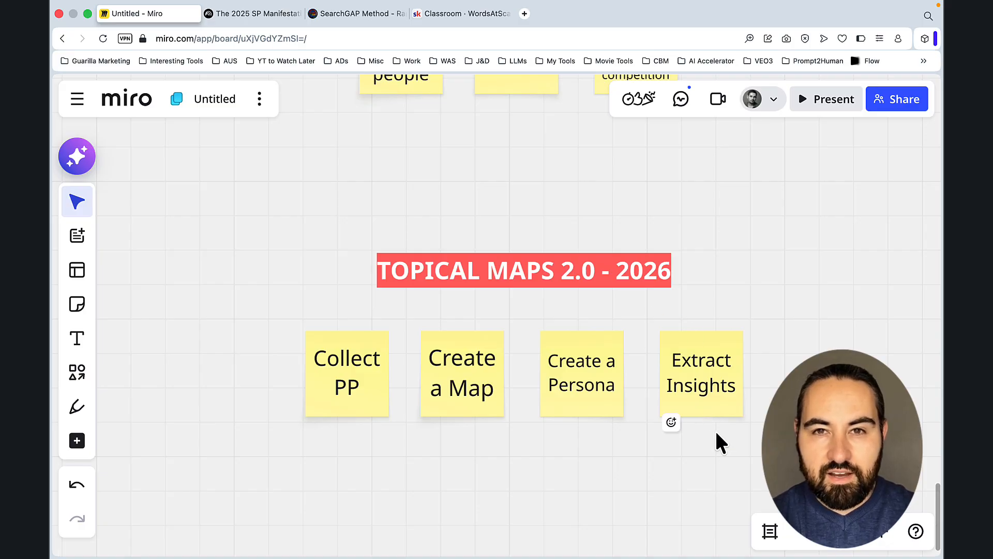
pyautogui.moveTo(746, 387)
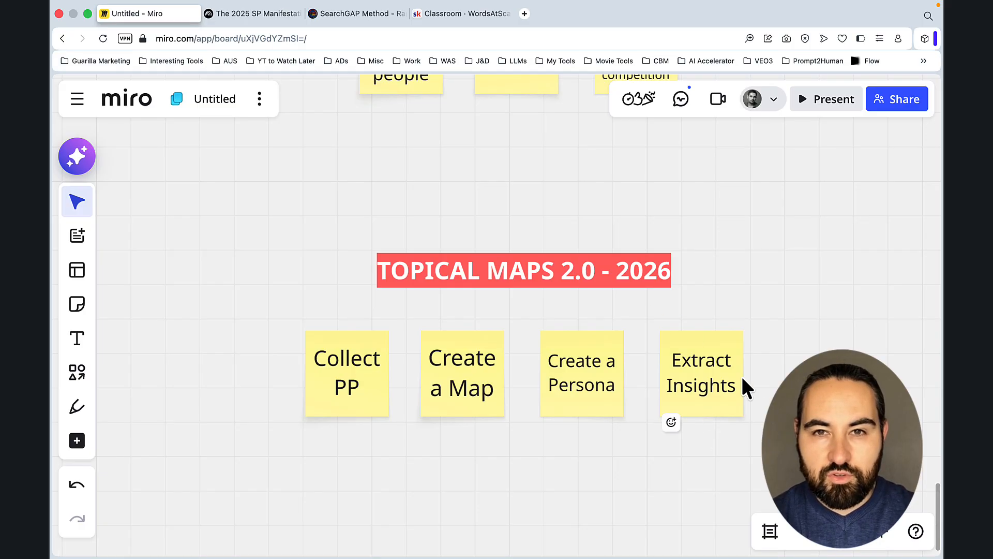
# Scroll SearchGAP's page up to Free Keyword Research Tools, then switch to the WordsAtScale Skool classroom.
pyautogui.click(356, 14)
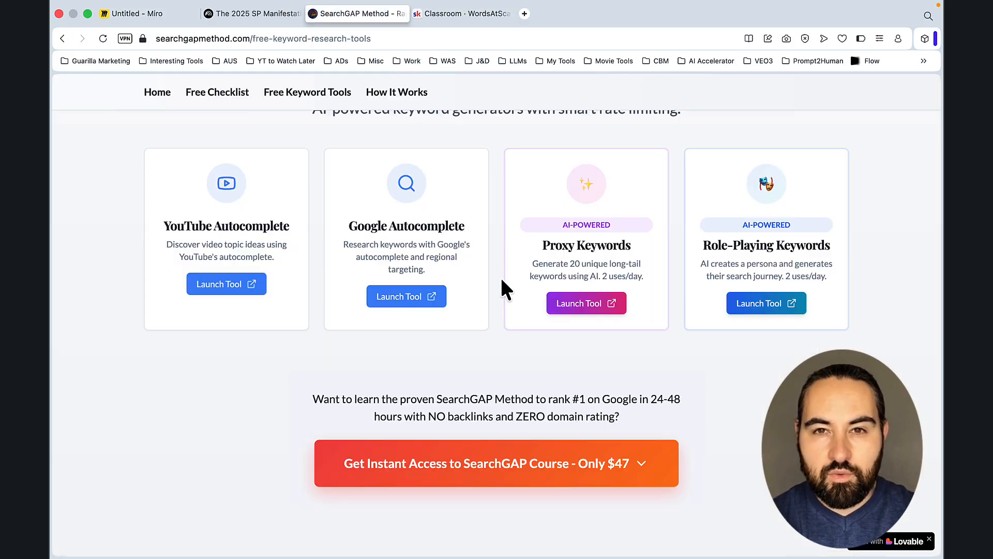
pyautogui.scroll(3)
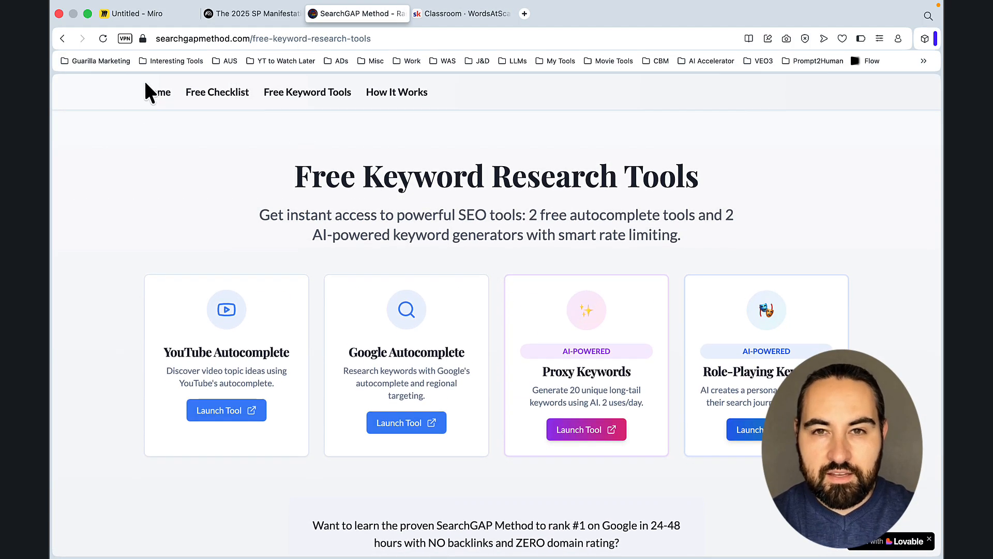
pyautogui.click(461, 13)
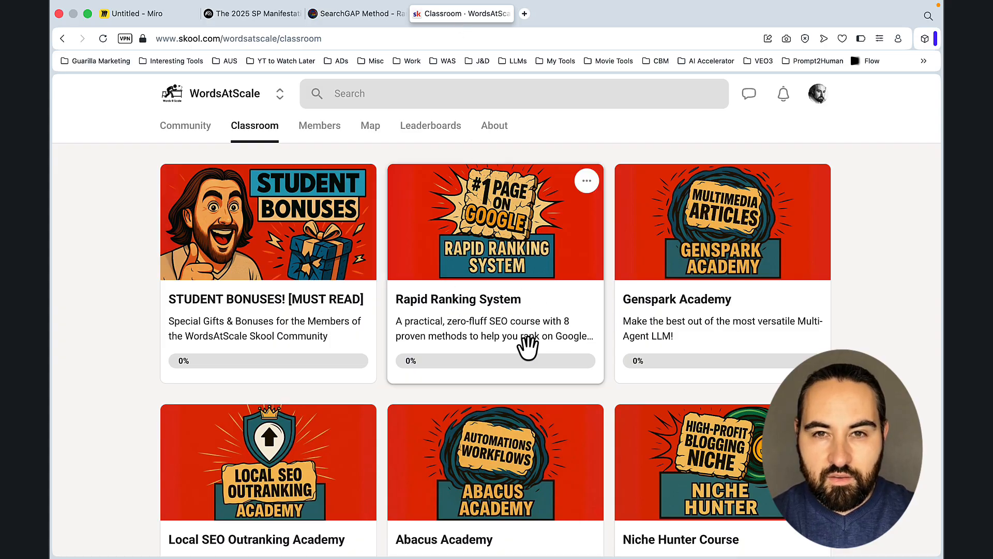
pyautogui.moveTo(578, 361)
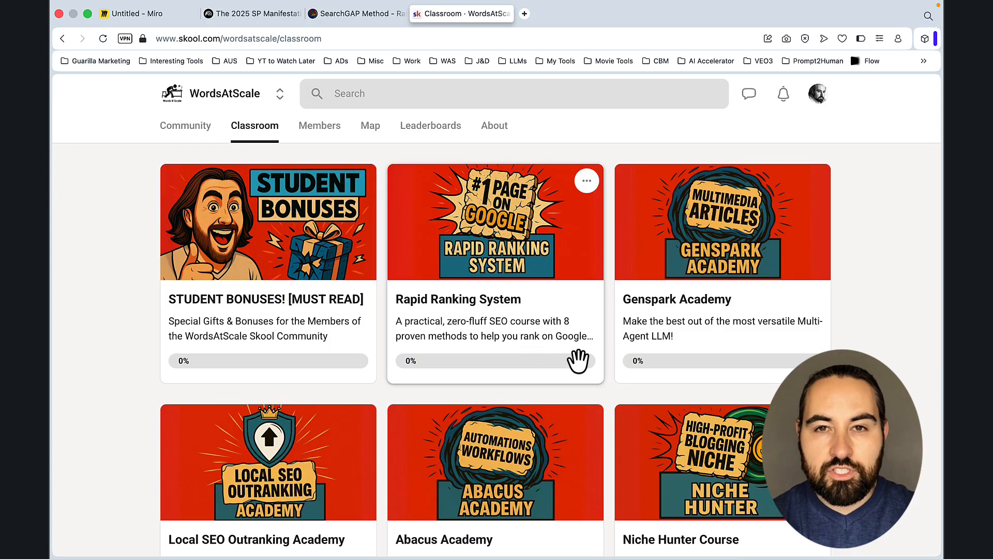
pyautogui.moveTo(682, 252)
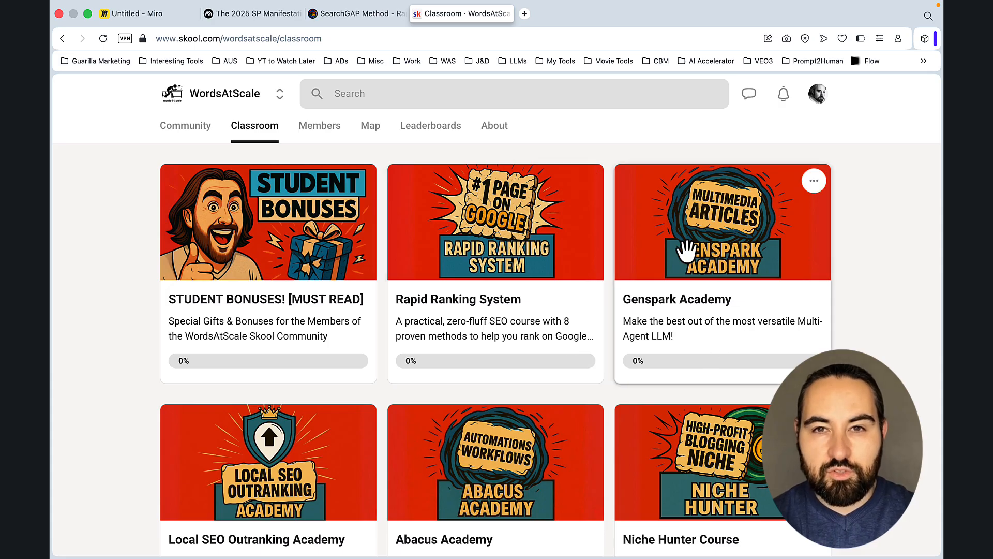
pyautogui.moveTo(737, 358)
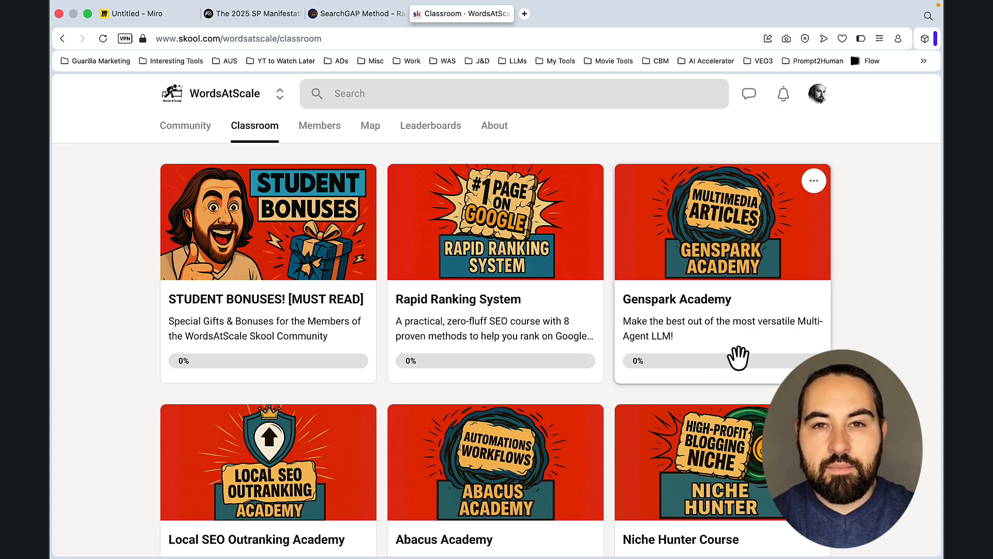
# Scroll down the WordsAtScale course cards to Local SEO Outranking Academy, Abacus Academy and Niche Hunter.
pyautogui.scroll(-3)
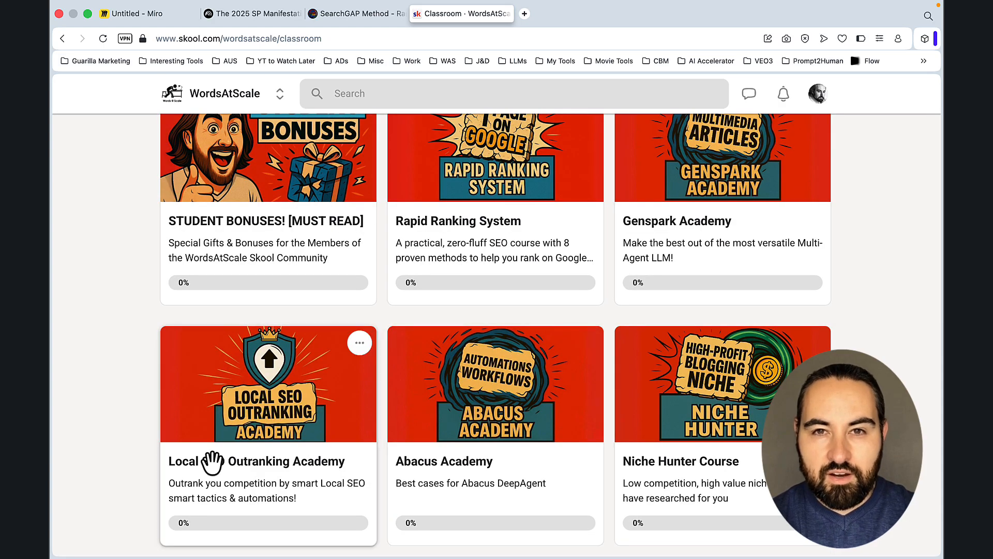
pyautogui.moveTo(291, 461)
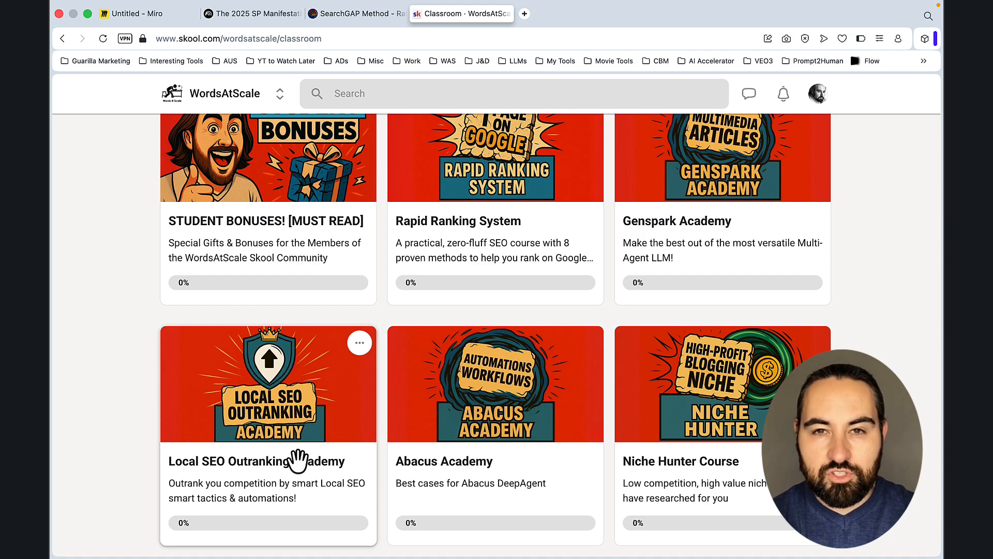